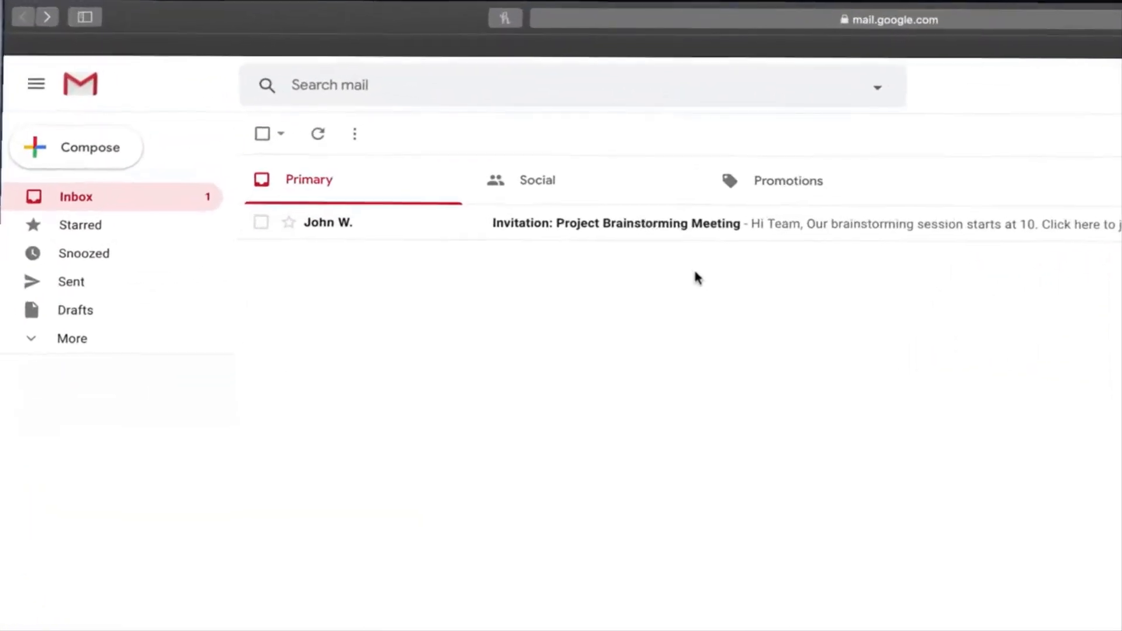
Start a co-editing session for the Central Topic map and close the share-link dialog.
{"action": "left_click", "coordinate": [616, 223]}
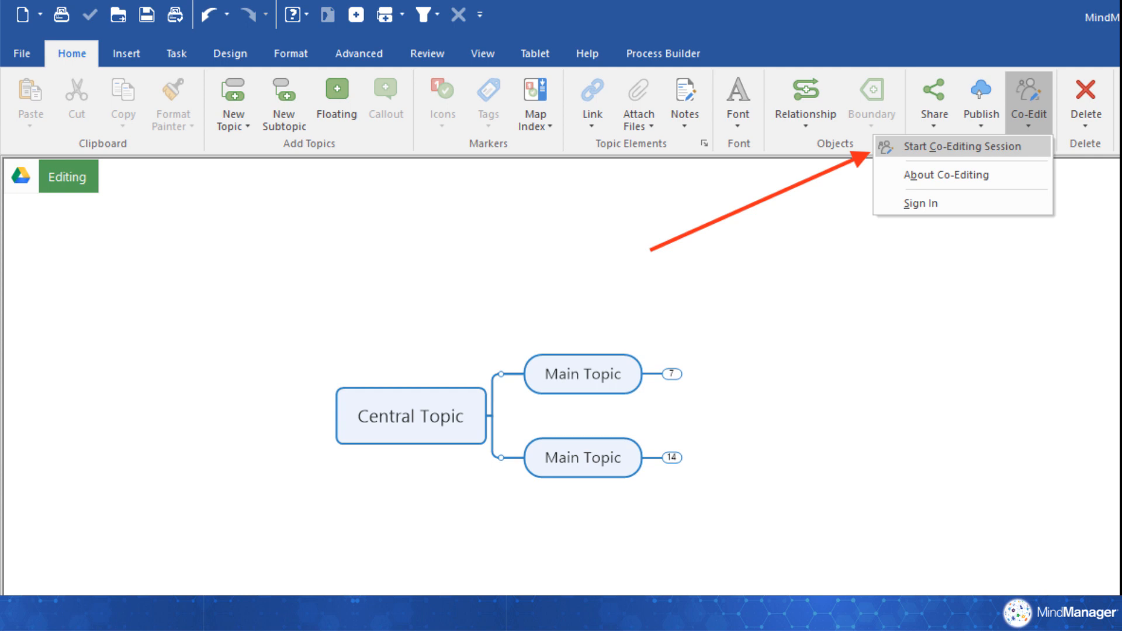
{"action": "left_click", "coordinate": [961, 146]}
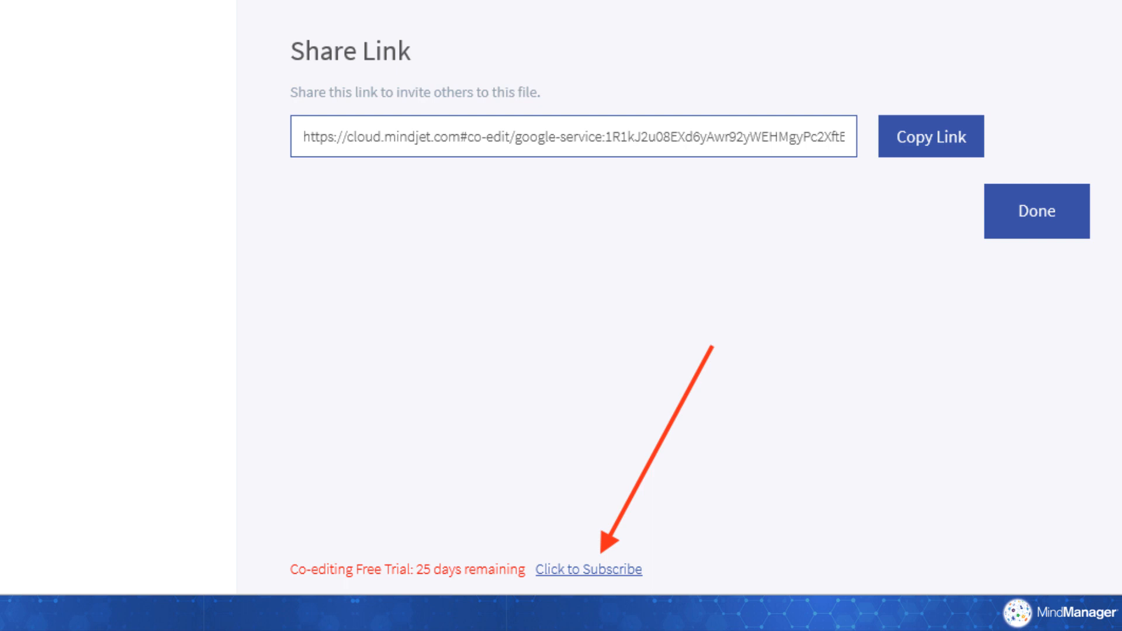
{"action": "left_click", "coordinate": [1034, 210]}
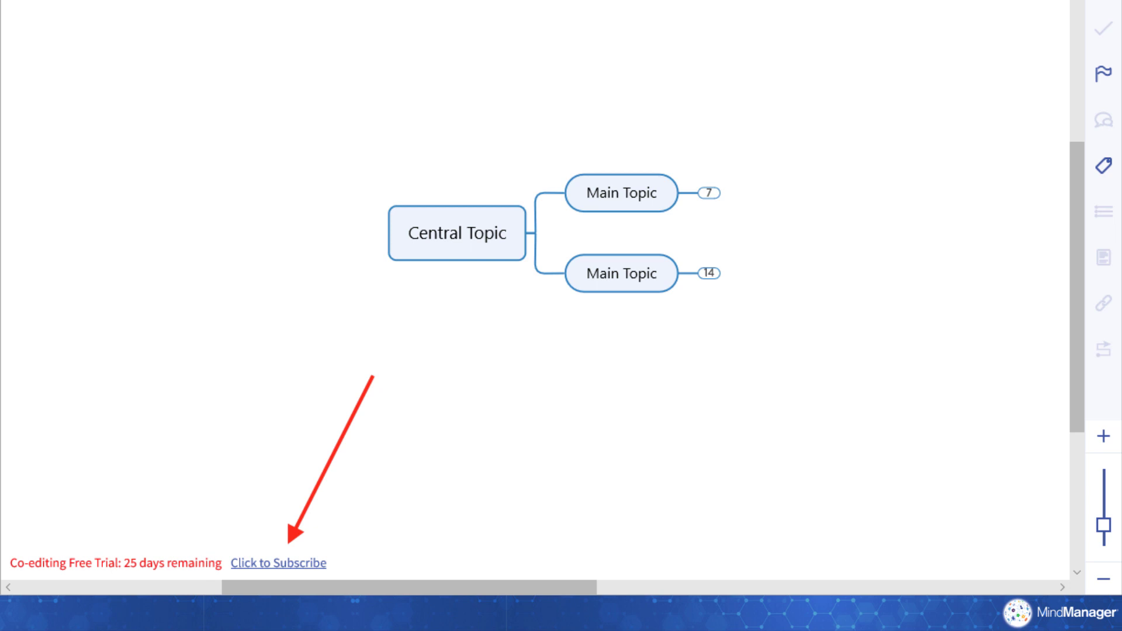
{"action": "left_click", "coordinate": [278, 563]}
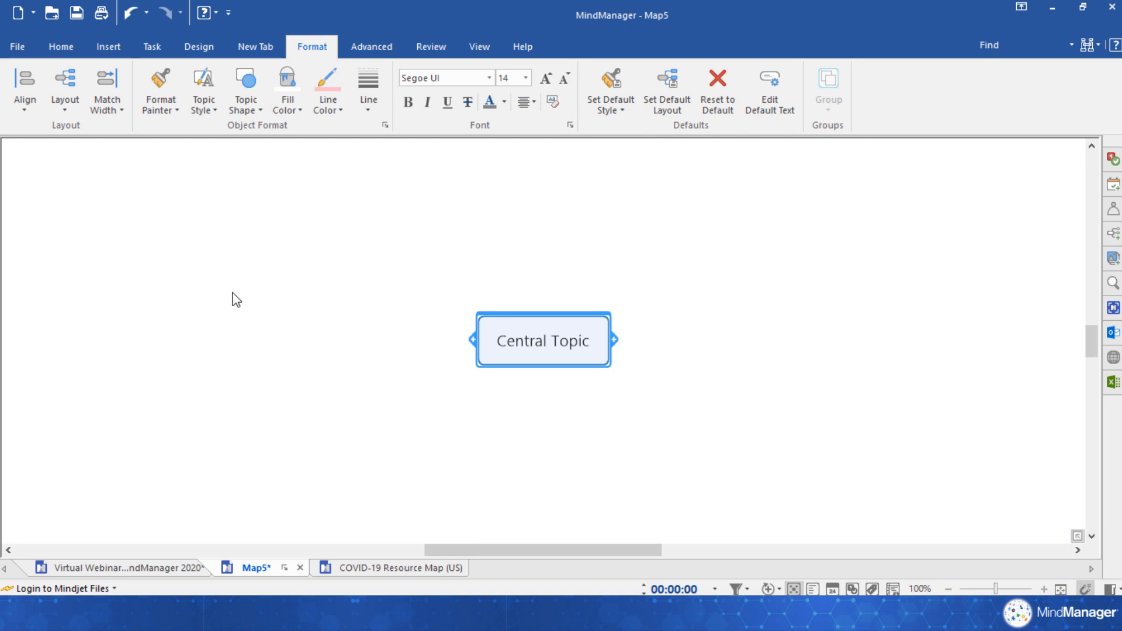
Open Save As for Map5 and list the addable places: Box, Dropbox, Google Drive, OneDrive, SharePoint.
{"action": "left_click", "coordinate": [16, 47]}
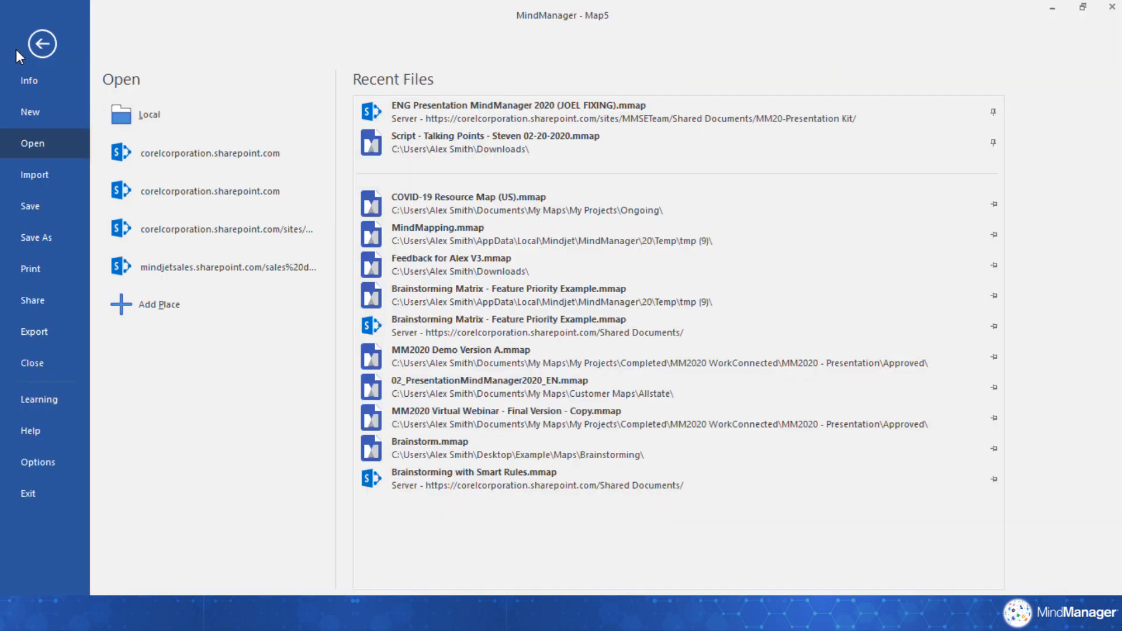
{"action": "left_click", "coordinate": [35, 237]}
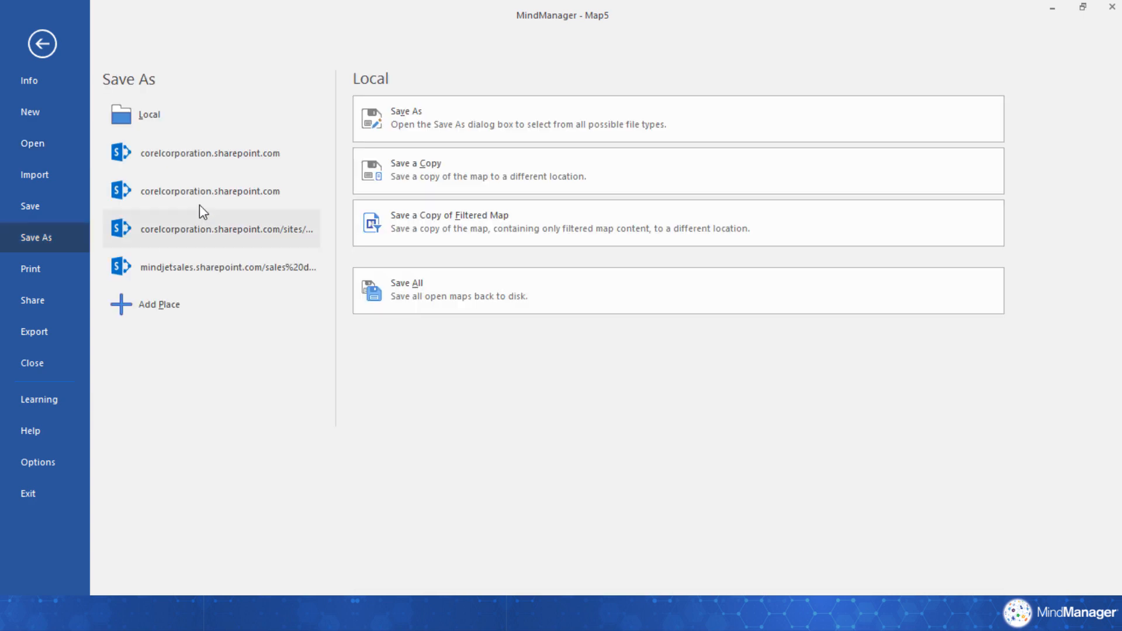
{"action": "mouse_move", "coordinate": [210, 152]}
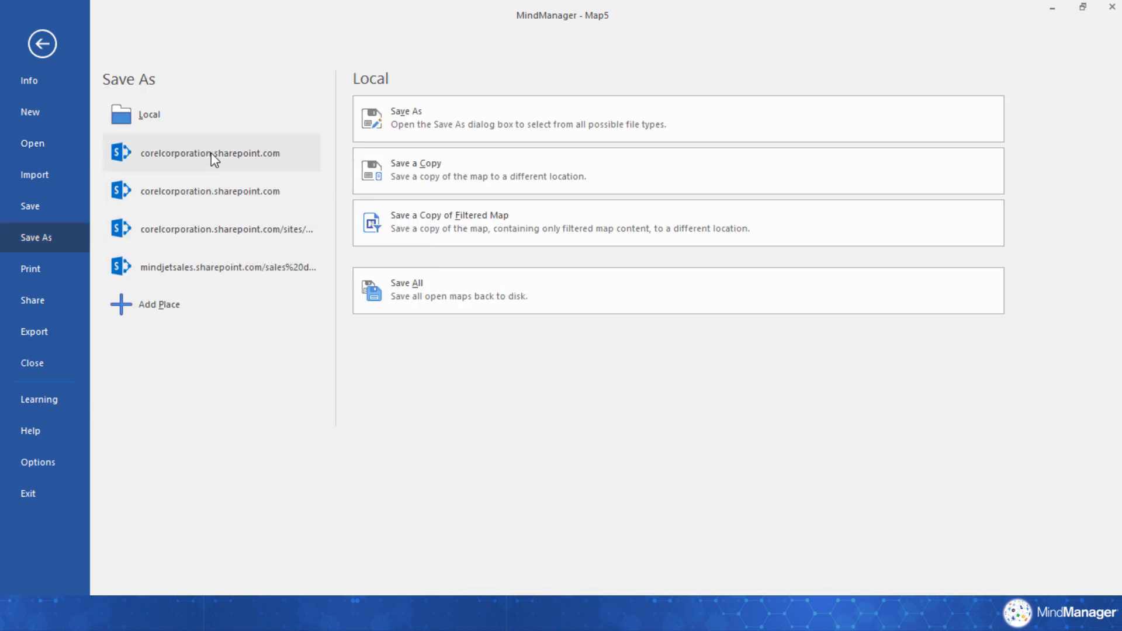
{"action": "mouse_move", "coordinate": [207, 268]}
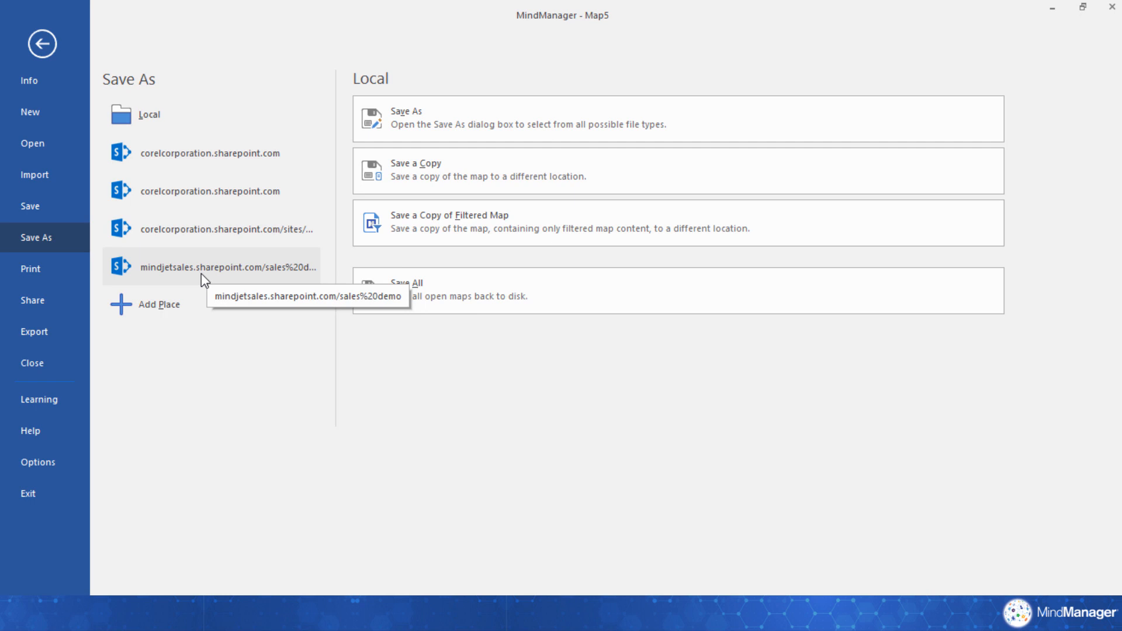
{"action": "mouse_move", "coordinate": [211, 317]}
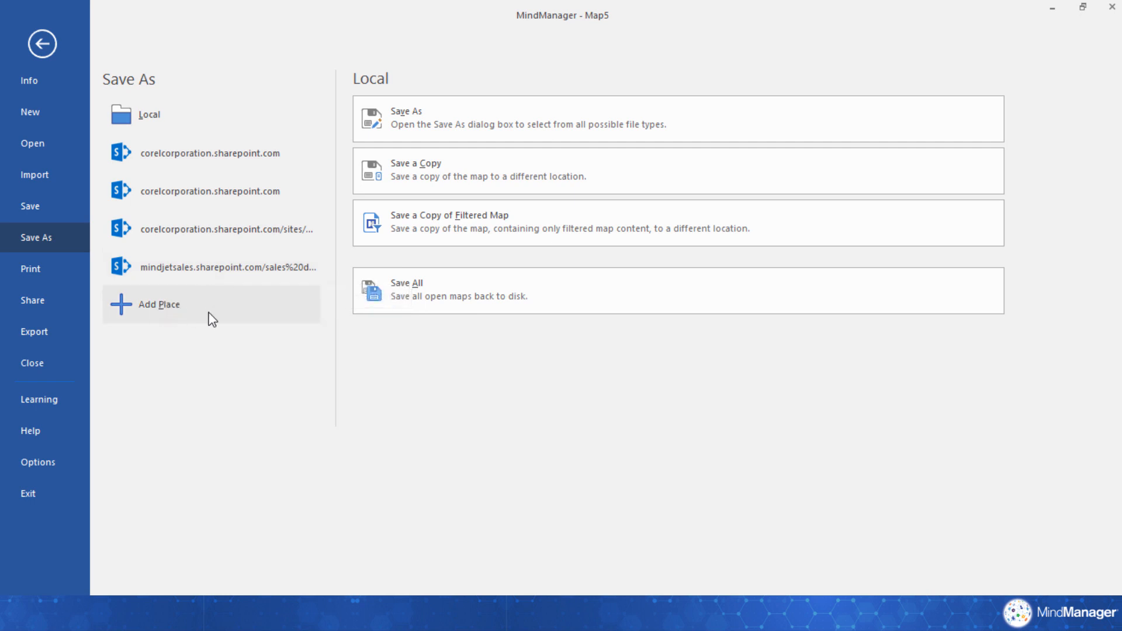
{"action": "left_click", "coordinate": [157, 304]}
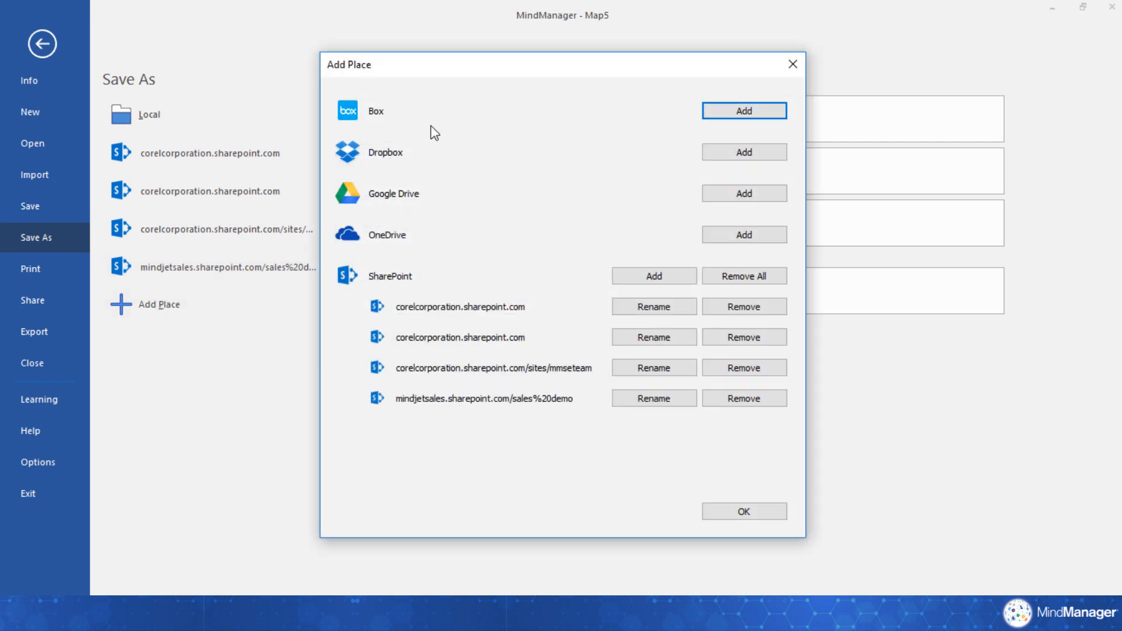
{"action": "mouse_move", "coordinate": [455, 268]}
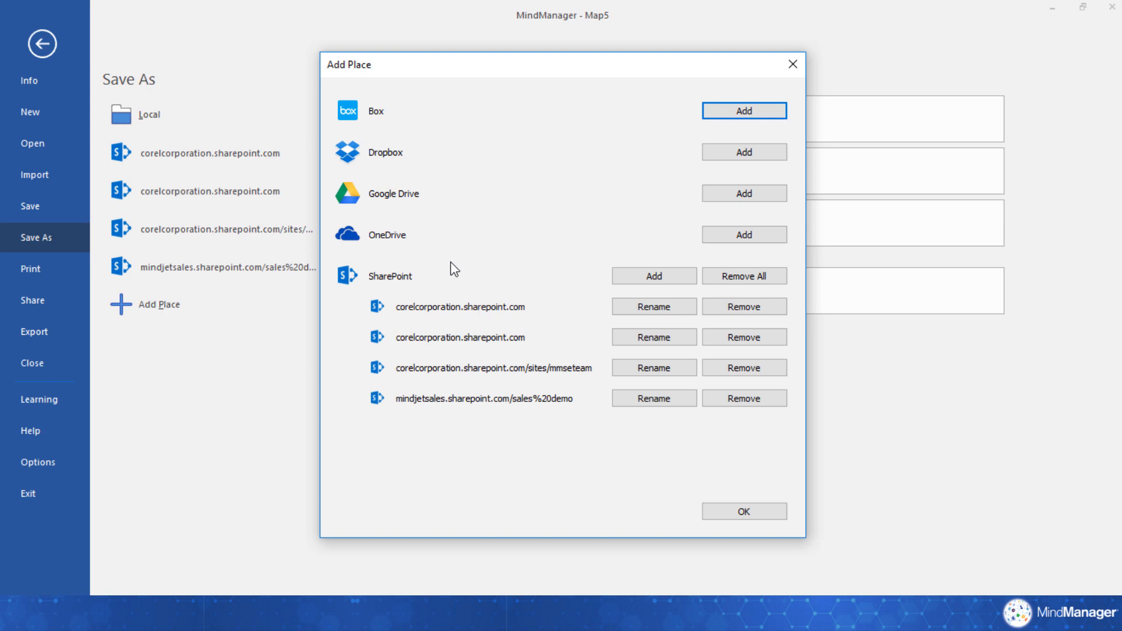
{"action": "mouse_move", "coordinate": [449, 281]}
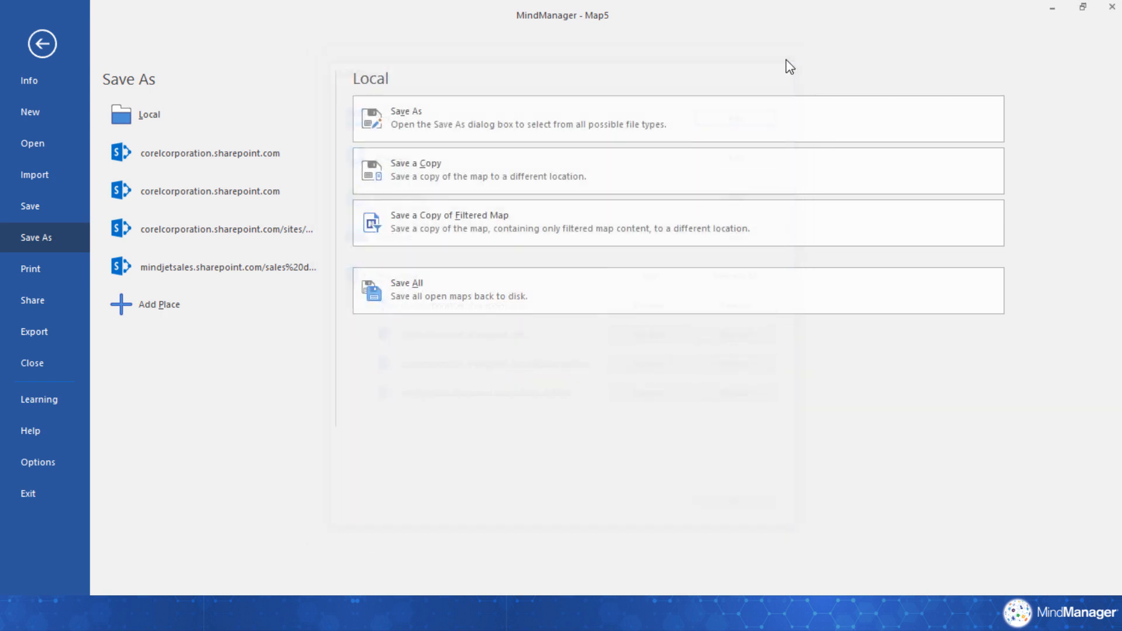
Save Map5.mmap to the SharePoint location, then start a co-editing session on it.
{"action": "left_click", "coordinate": [42, 42]}
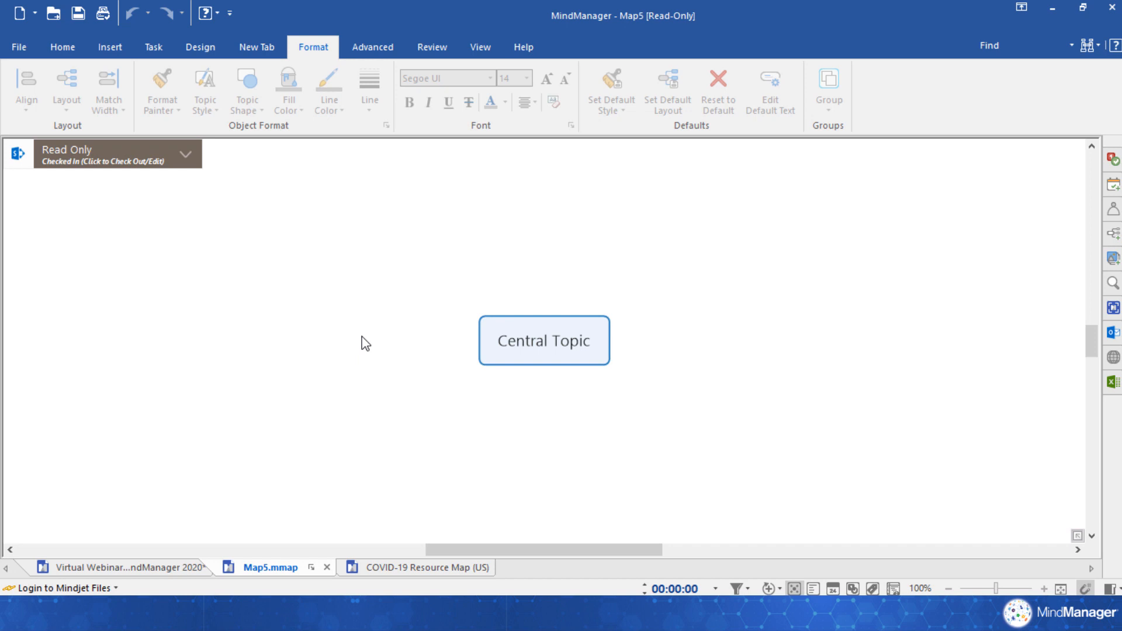
{"action": "mouse_move", "coordinate": [184, 160]}
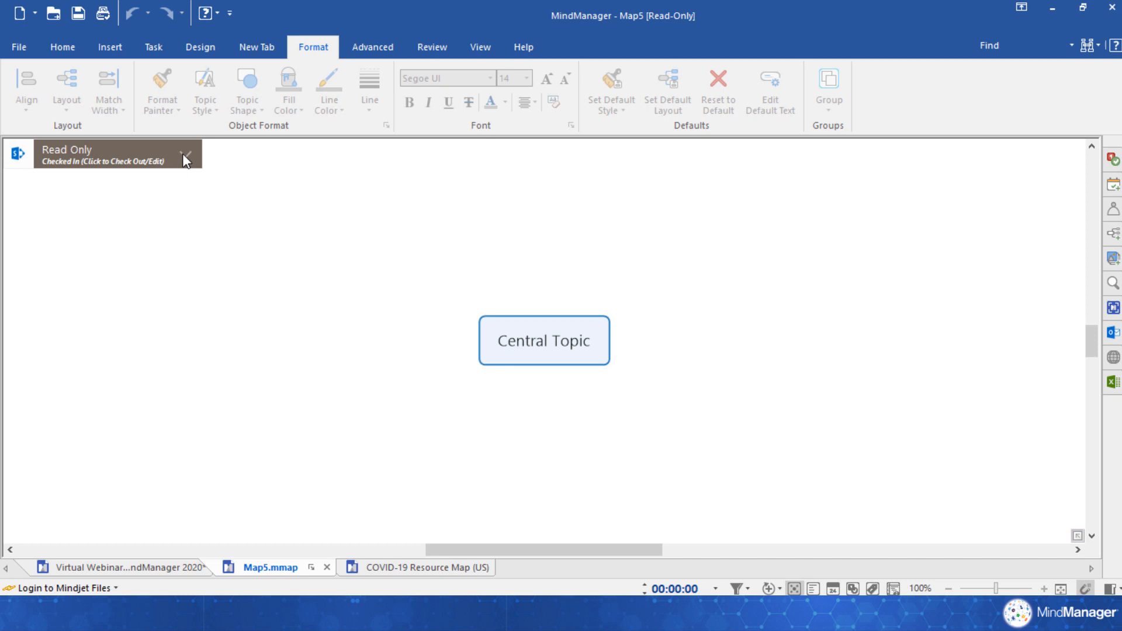
{"action": "left_click", "coordinate": [63, 47]}
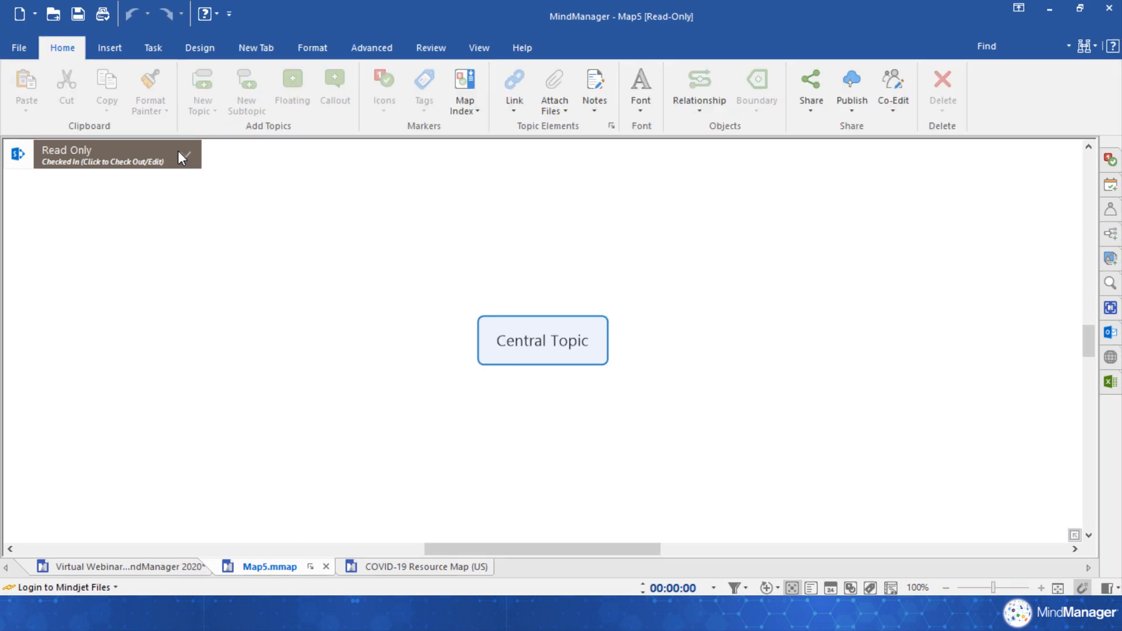
{"action": "left_click", "coordinate": [892, 90]}
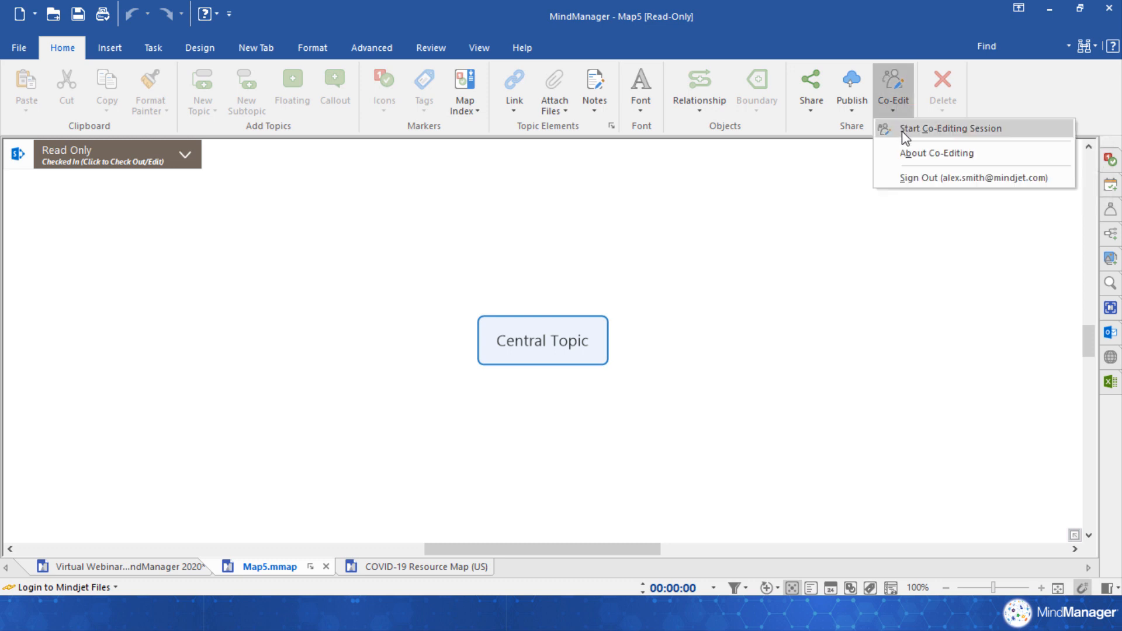
{"action": "left_click", "coordinate": [950, 128]}
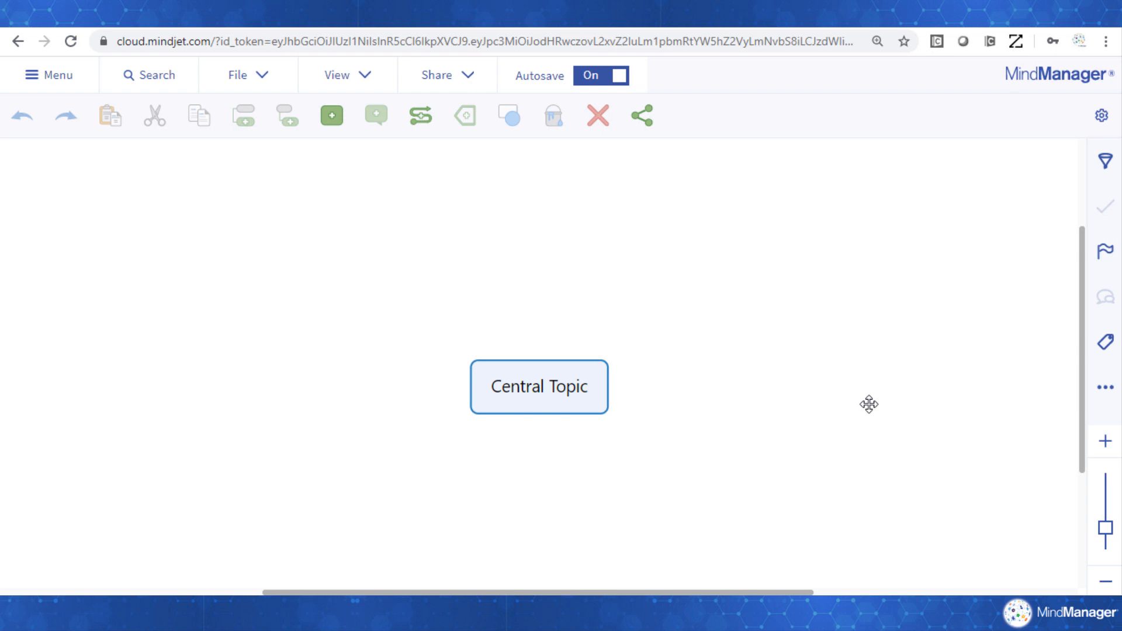
{"action": "mouse_move", "coordinate": [68, 96]}
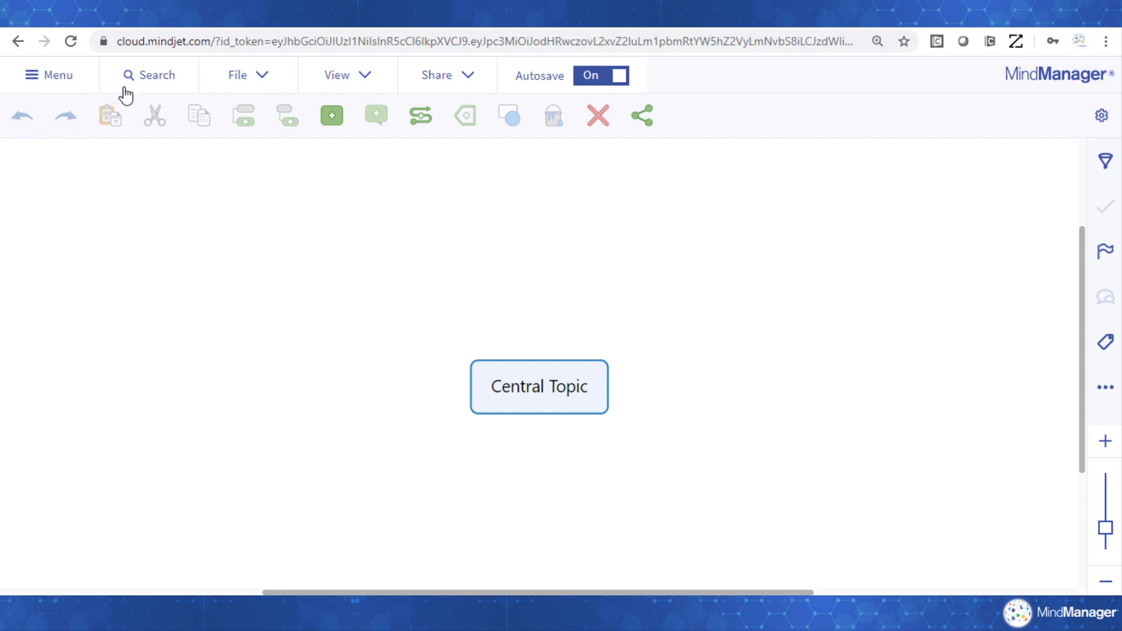
{"action": "mouse_move", "coordinate": [110, 115]}
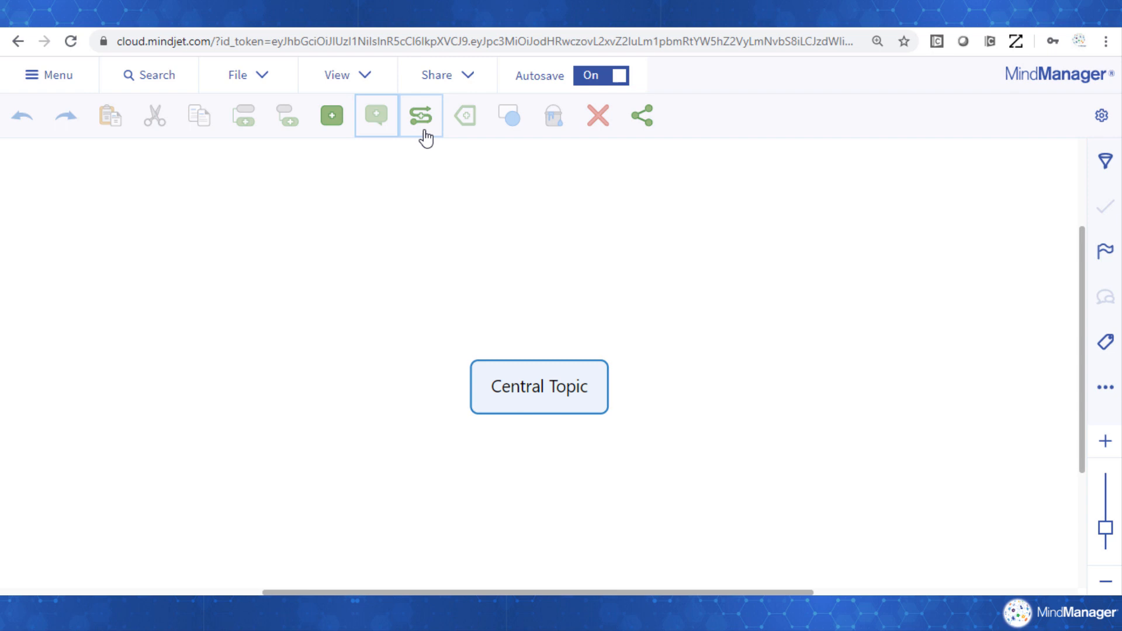
{"action": "mouse_move", "coordinate": [465, 115]}
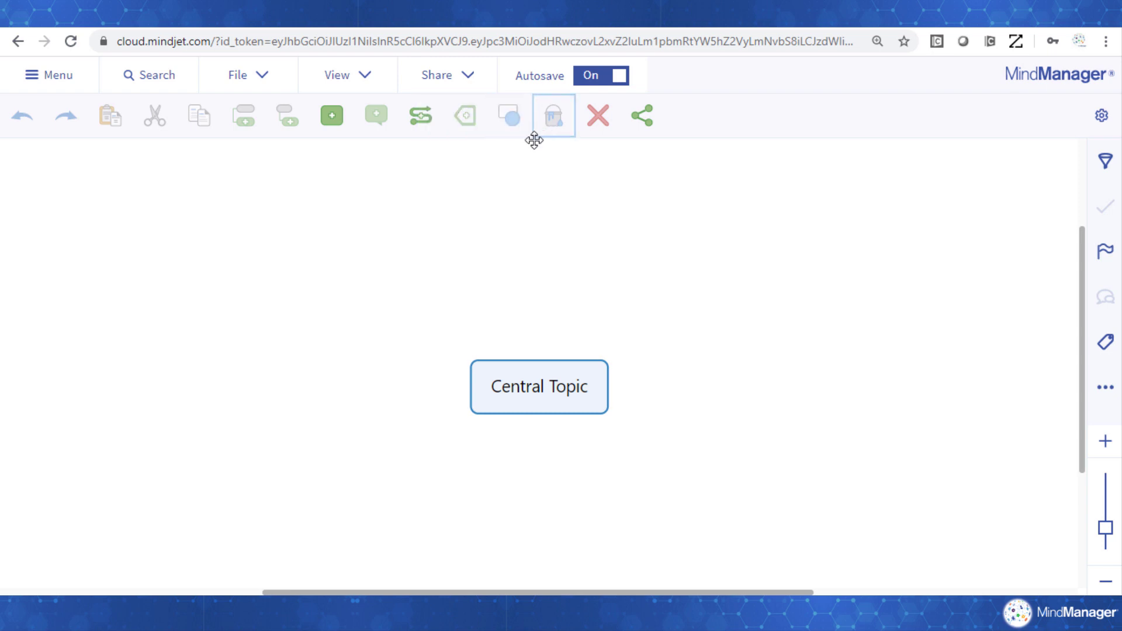
{"action": "mouse_move", "coordinate": [535, 141]}
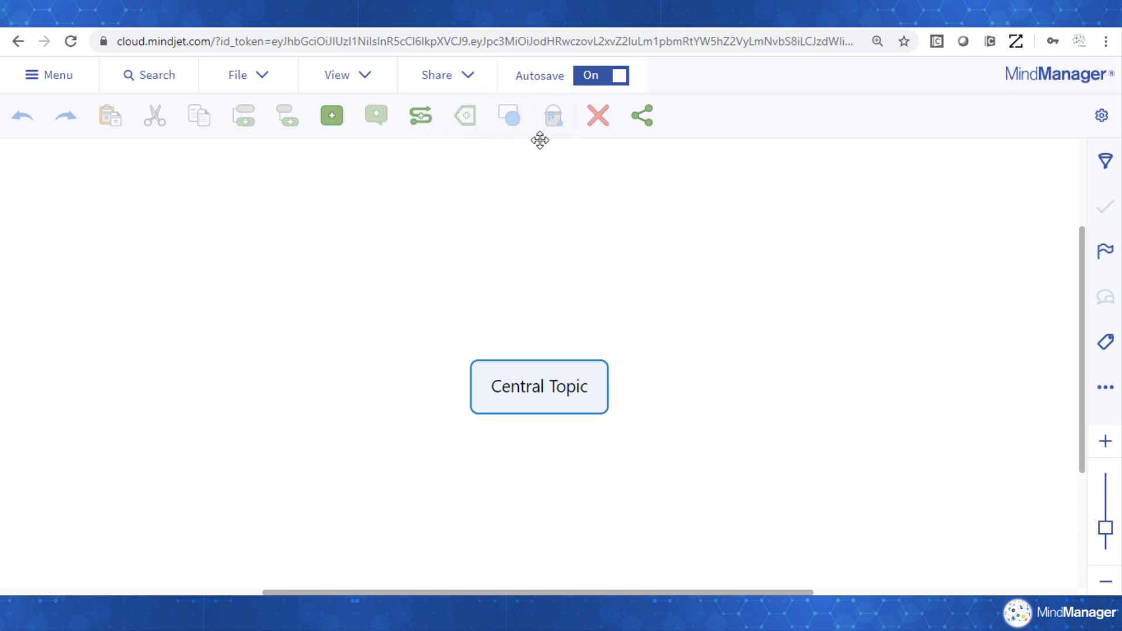
{"action": "mouse_move", "coordinate": [478, 84]}
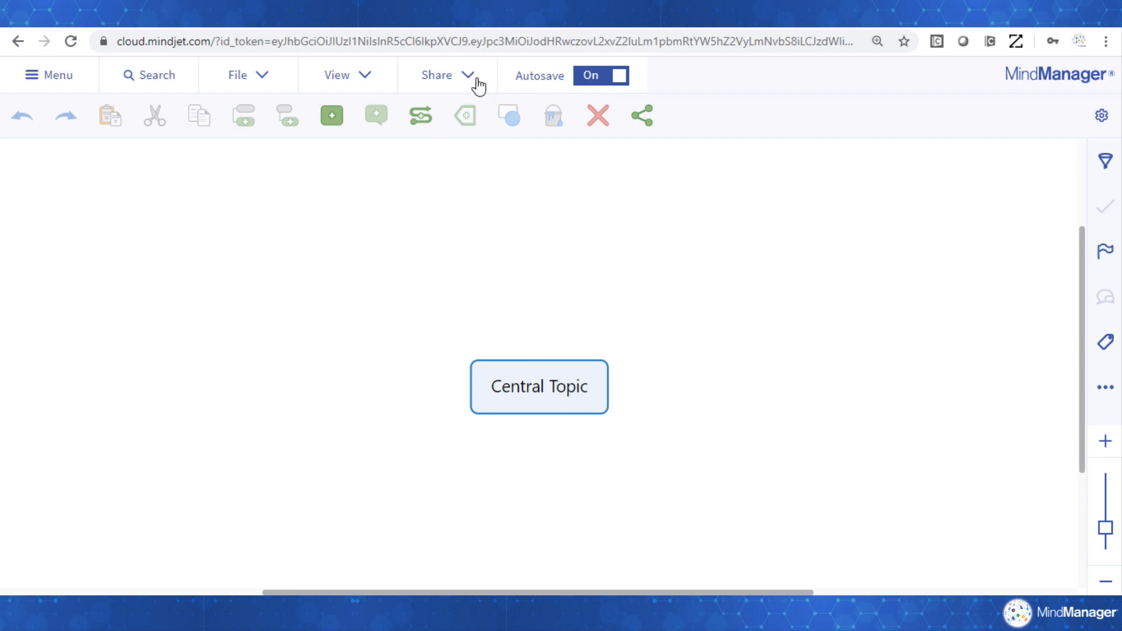
{"action": "mouse_move", "coordinate": [641, 115]}
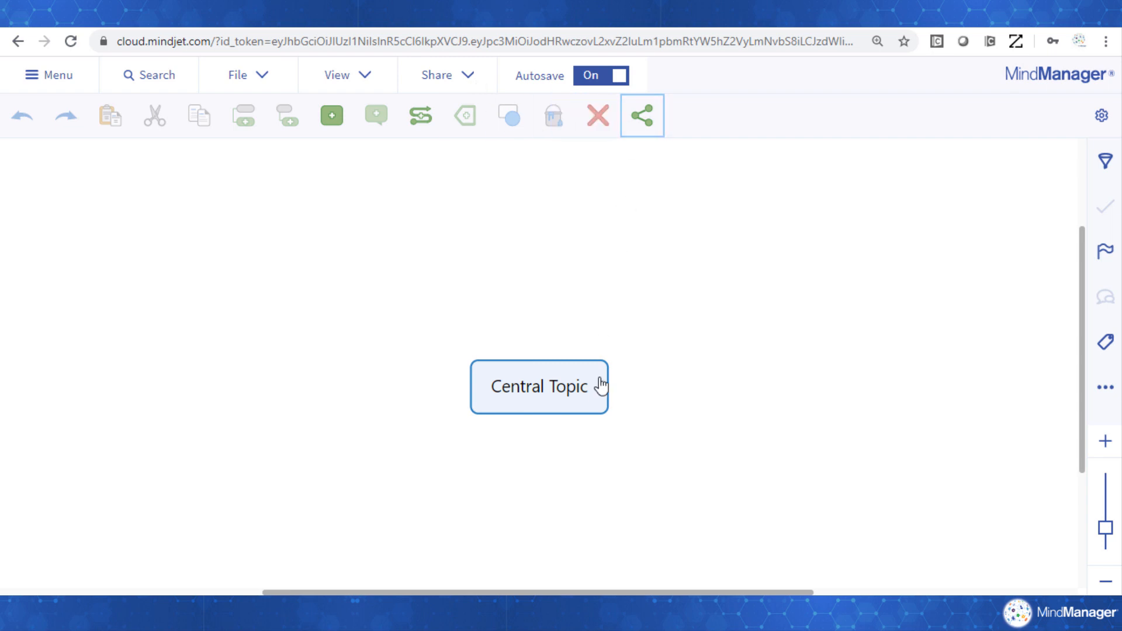
Add two Main Topics under Central Topic, each with three Subtopics.
{"action": "left_click", "coordinate": [538, 386]}
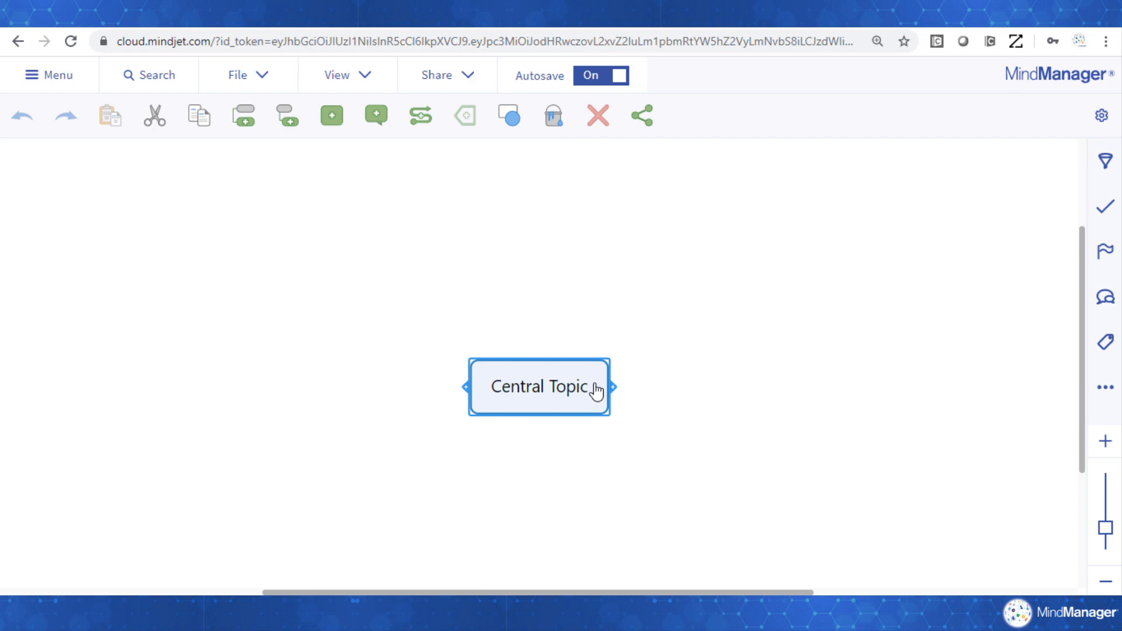
{"action": "mouse_move", "coordinate": [646, 385]}
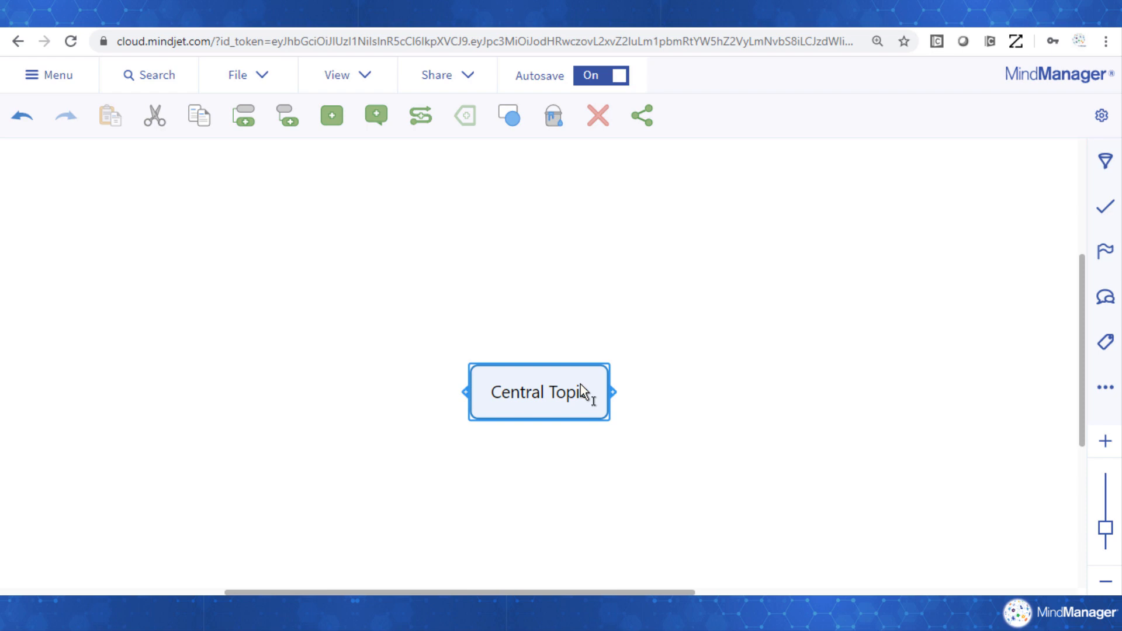
{"action": "left_click", "coordinate": [330, 115]}
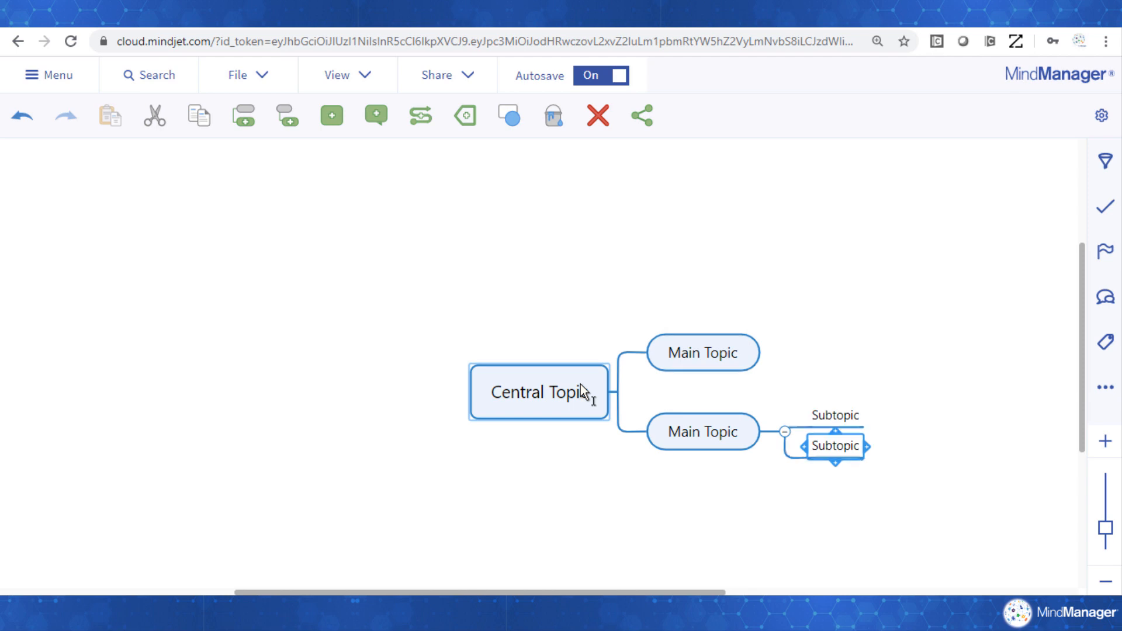
{"action": "left_click", "coordinate": [701, 351]}
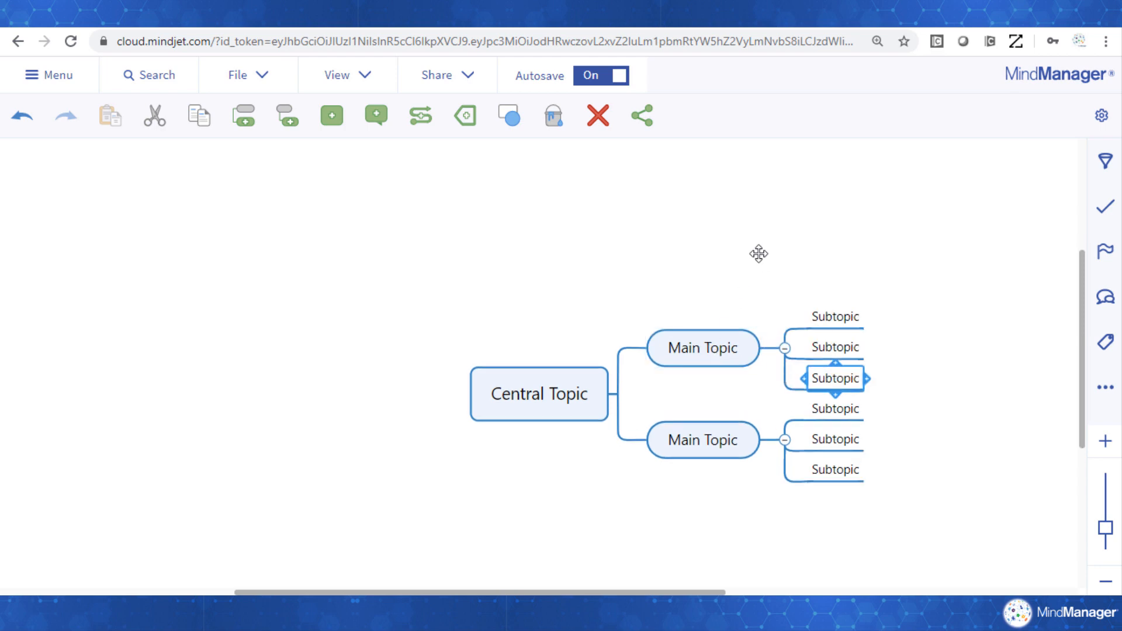
{"action": "mouse_move", "coordinate": [766, 253]}
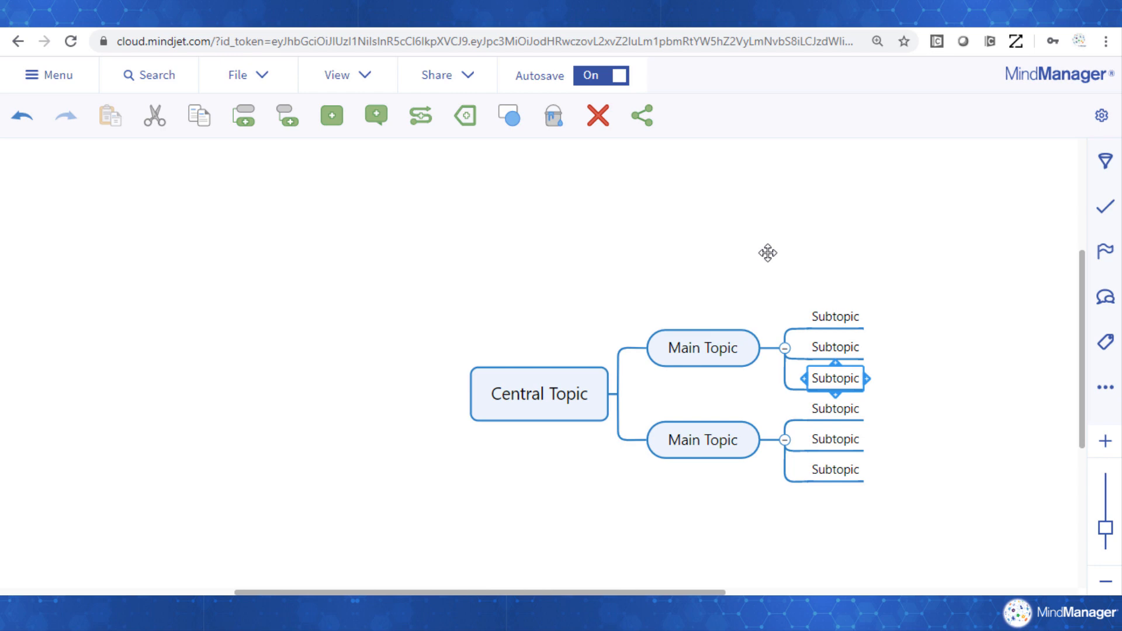
{"action": "mouse_move", "coordinate": [780, 254]}
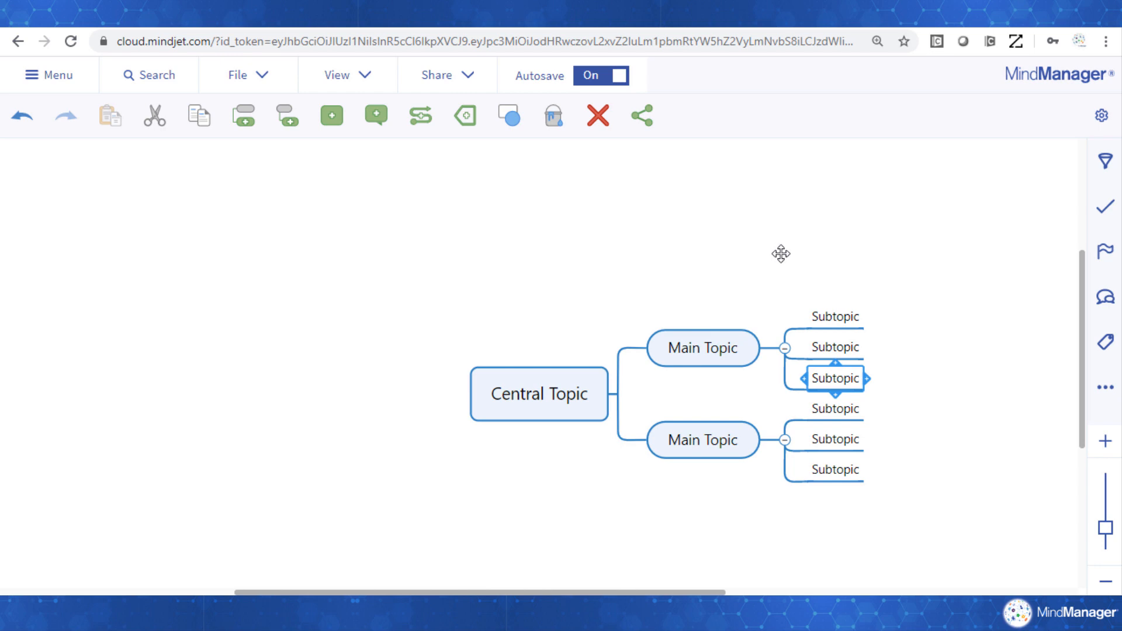
{"action": "mouse_move", "coordinate": [778, 253]}
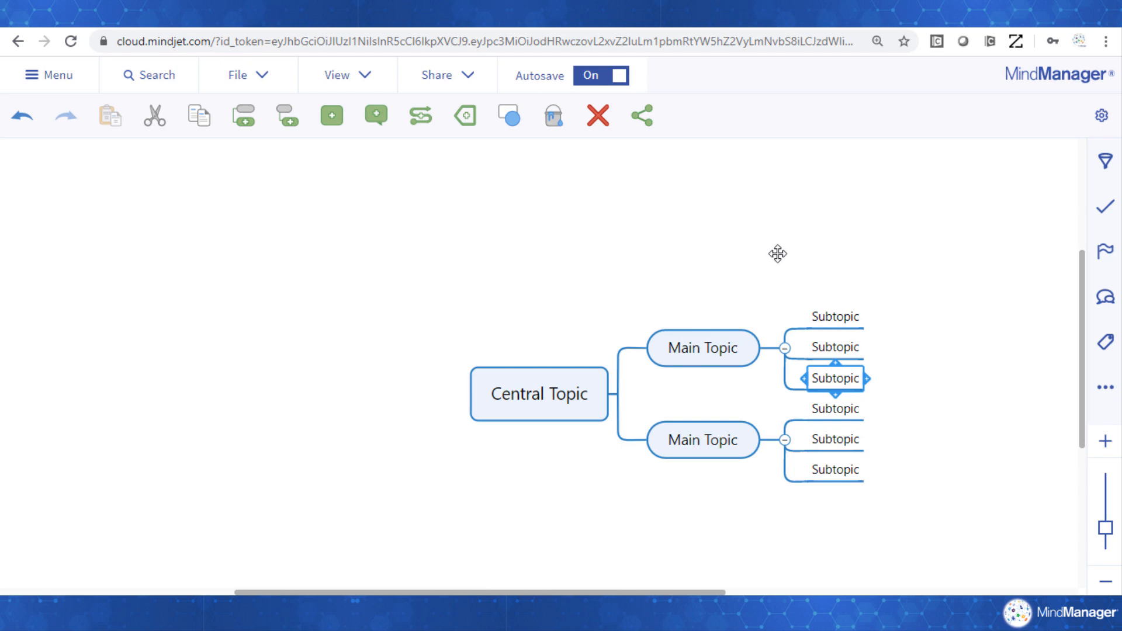
{"action": "mouse_move", "coordinate": [997, 240]}
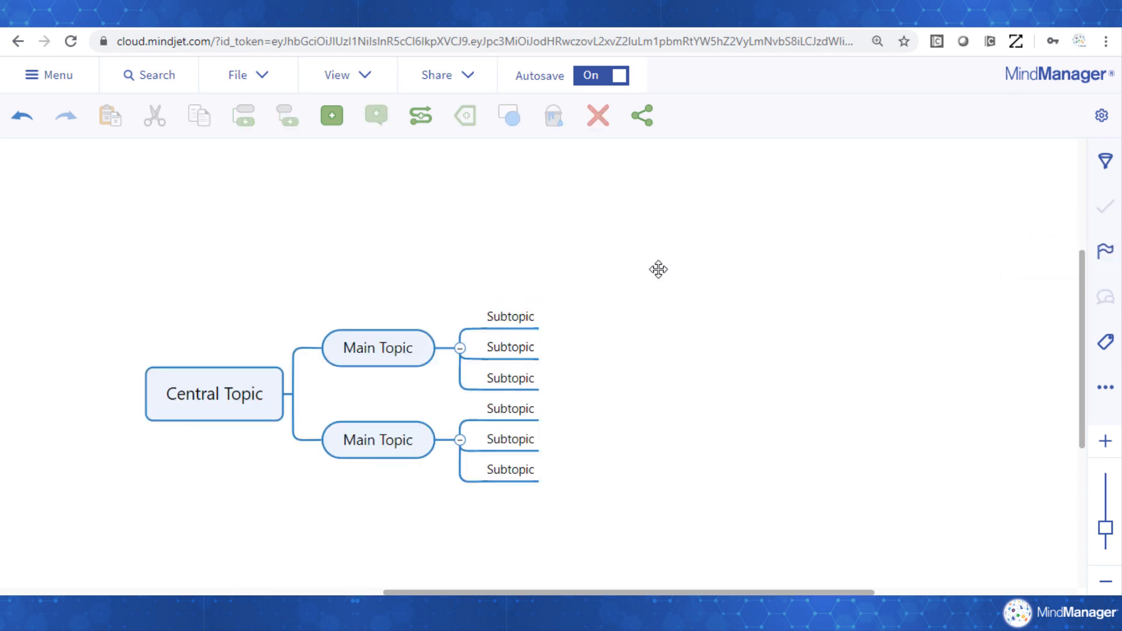
Give four subtopics priority 3, then change the upper branch's second subtopic to priority 1.
{"action": "left_click", "coordinate": [510, 408]}
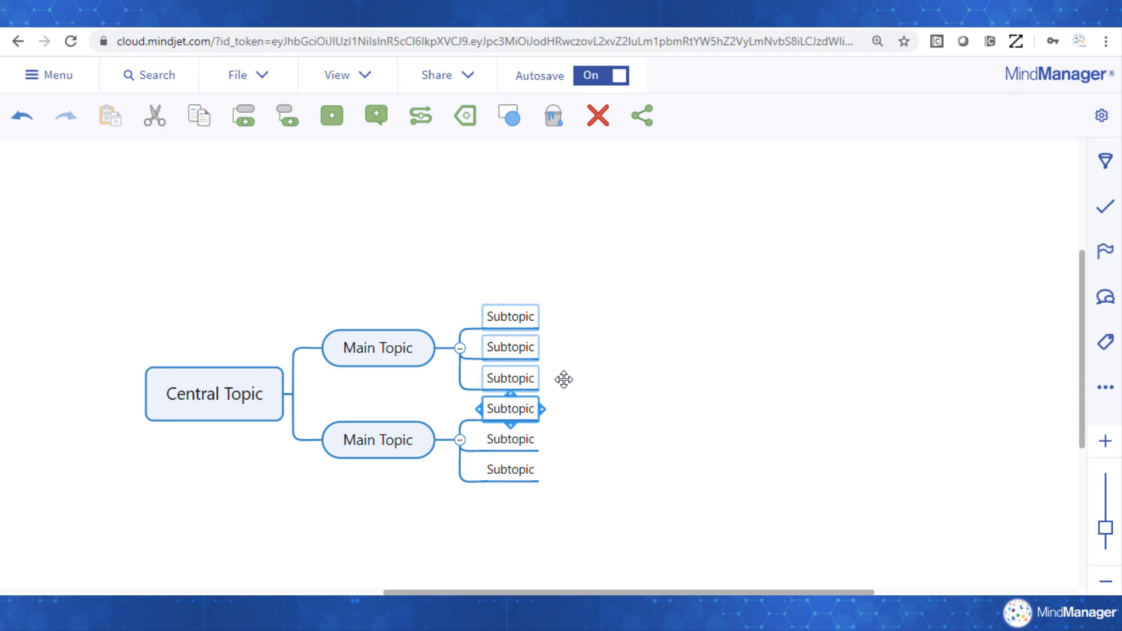
{"action": "left_click", "coordinate": [1104, 207]}
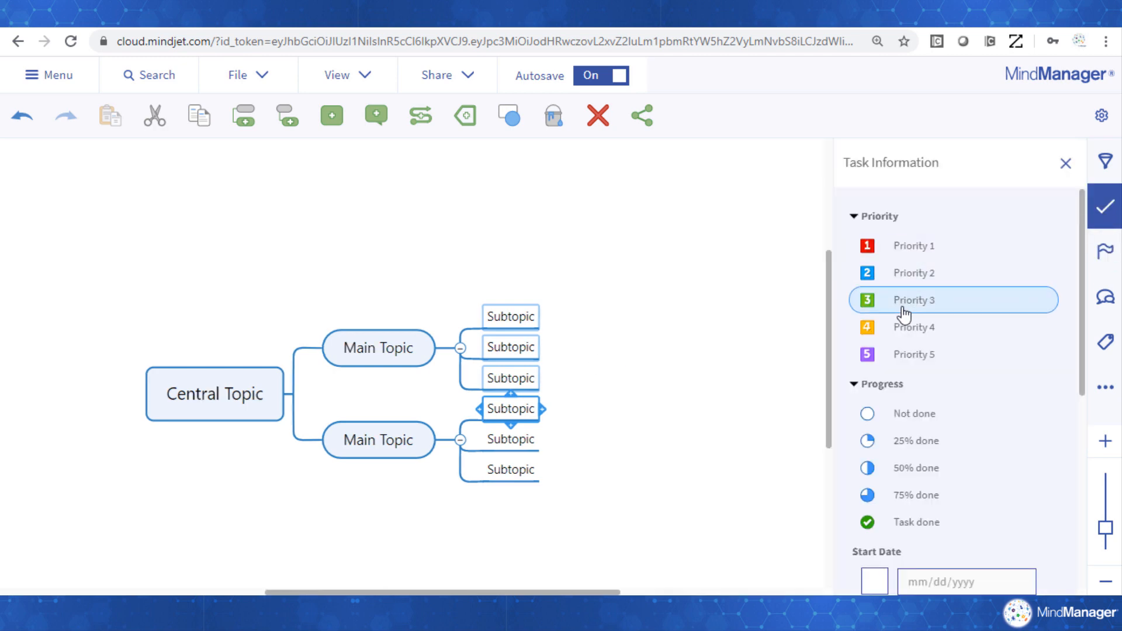
{"action": "left_click", "coordinate": [912, 300]}
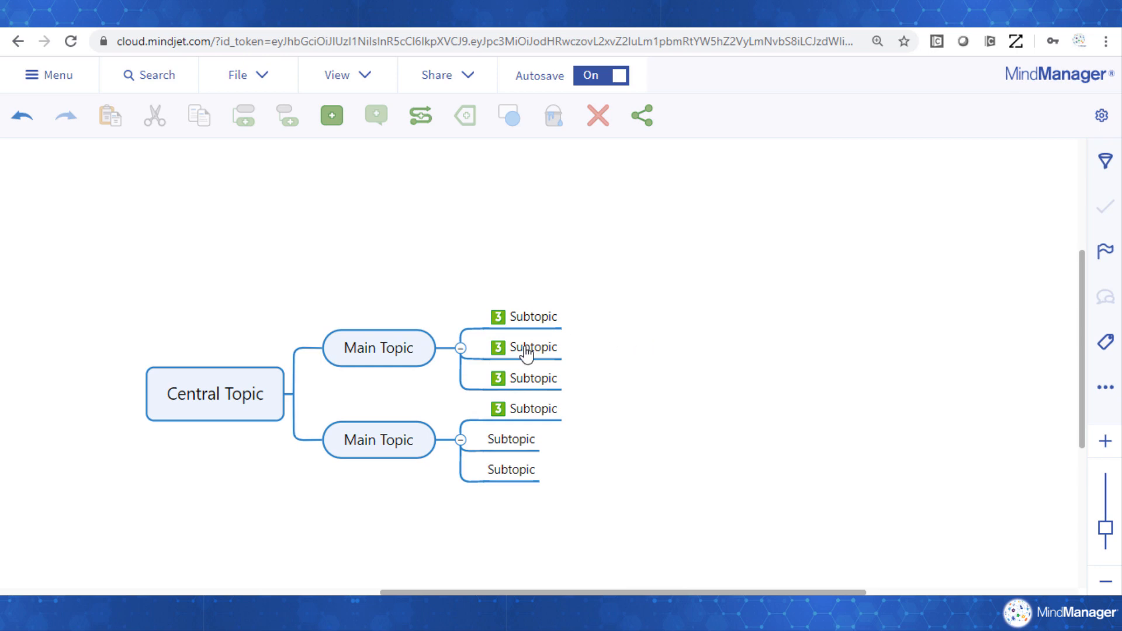
{"action": "mouse_move", "coordinate": [495, 347]}
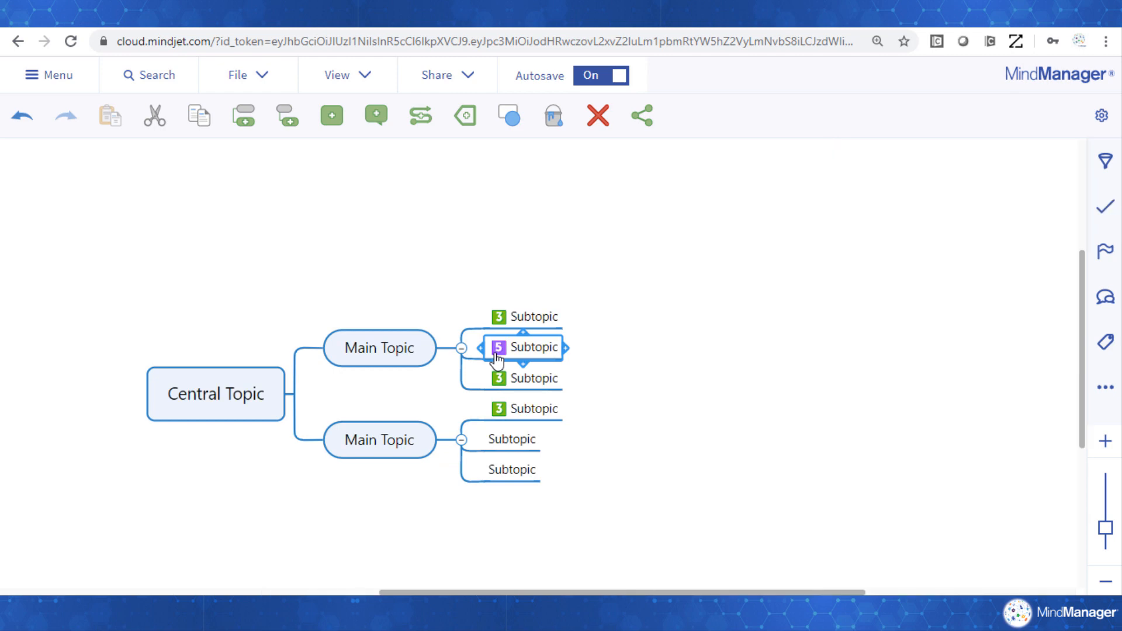
{"action": "left_click", "coordinate": [498, 347]}
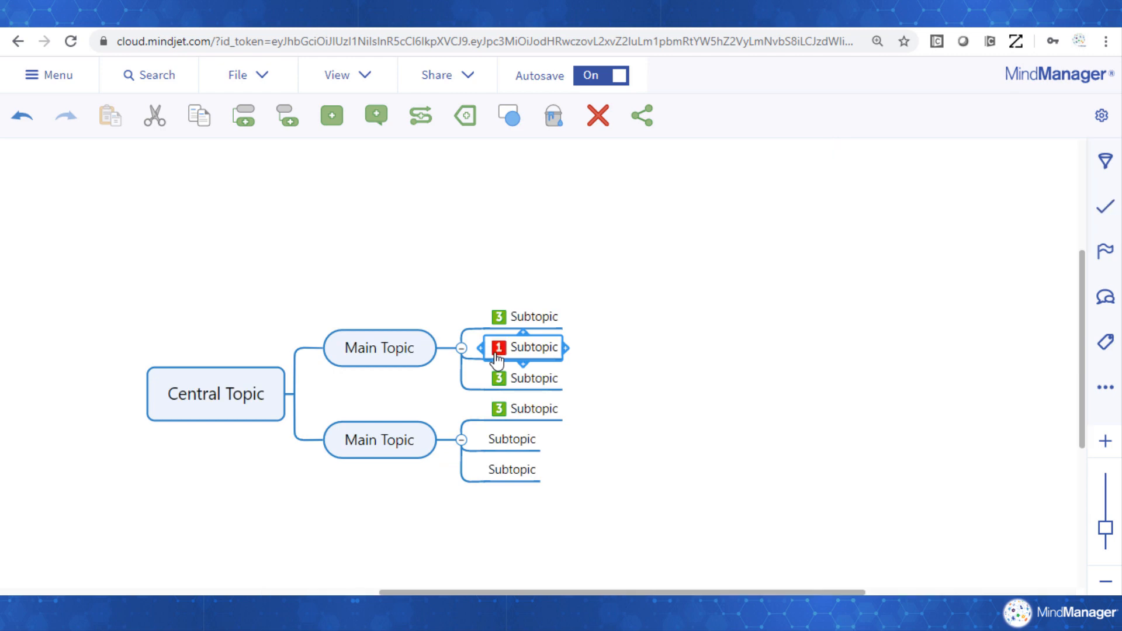
{"action": "mouse_move", "coordinate": [605, 434]}
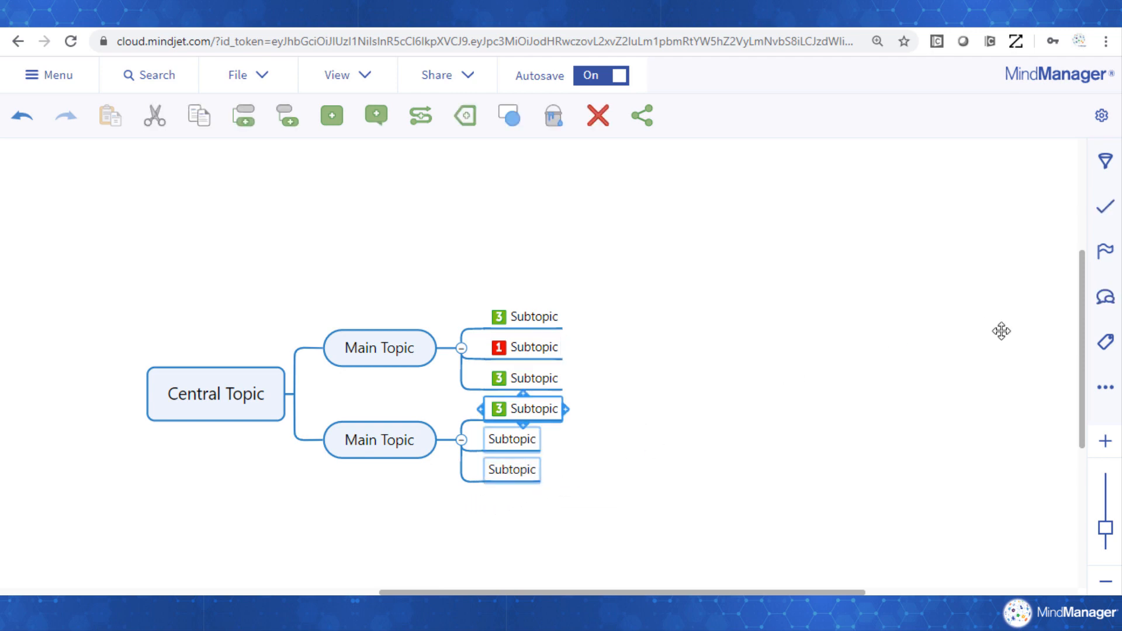
{"action": "left_click", "coordinate": [1105, 207]}
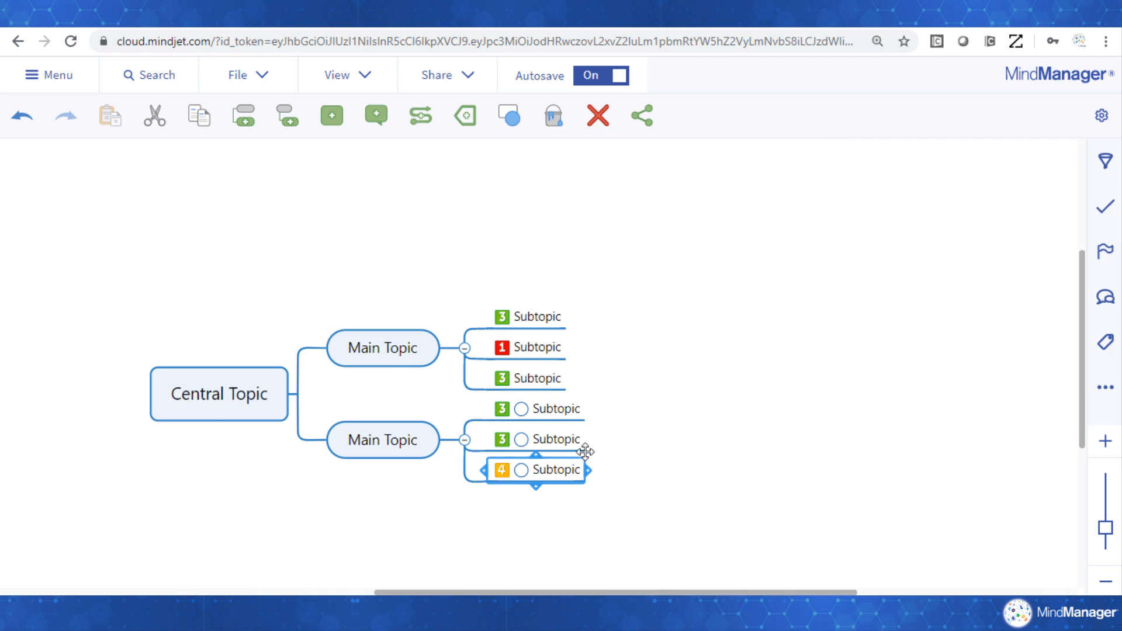
{"action": "mouse_move", "coordinate": [637, 418]}
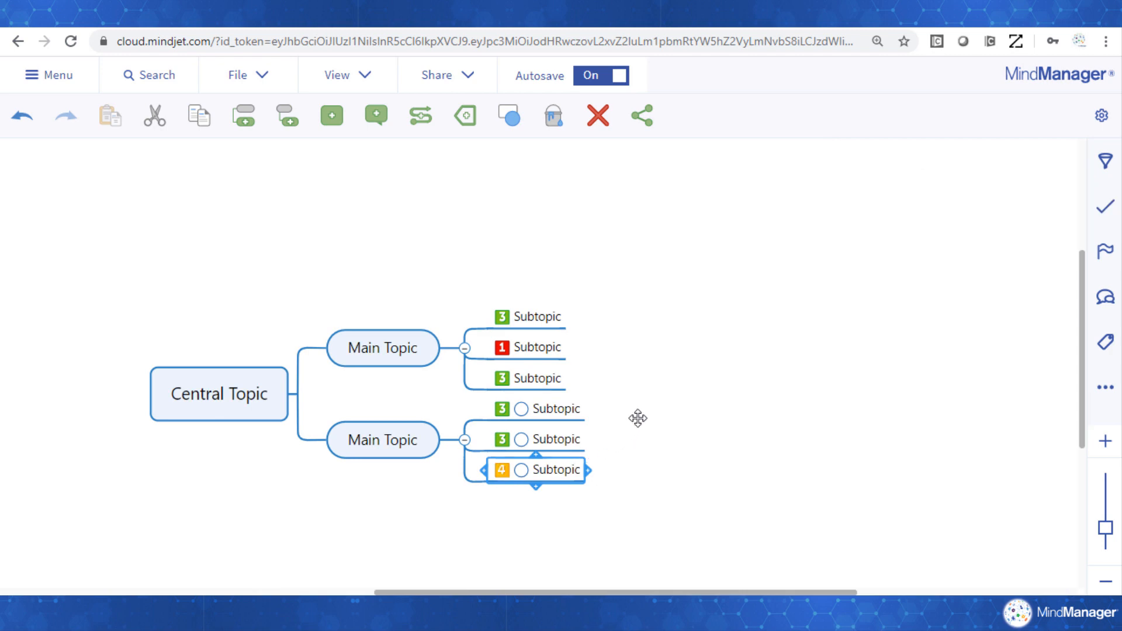
{"action": "left_click", "coordinate": [1104, 160]}
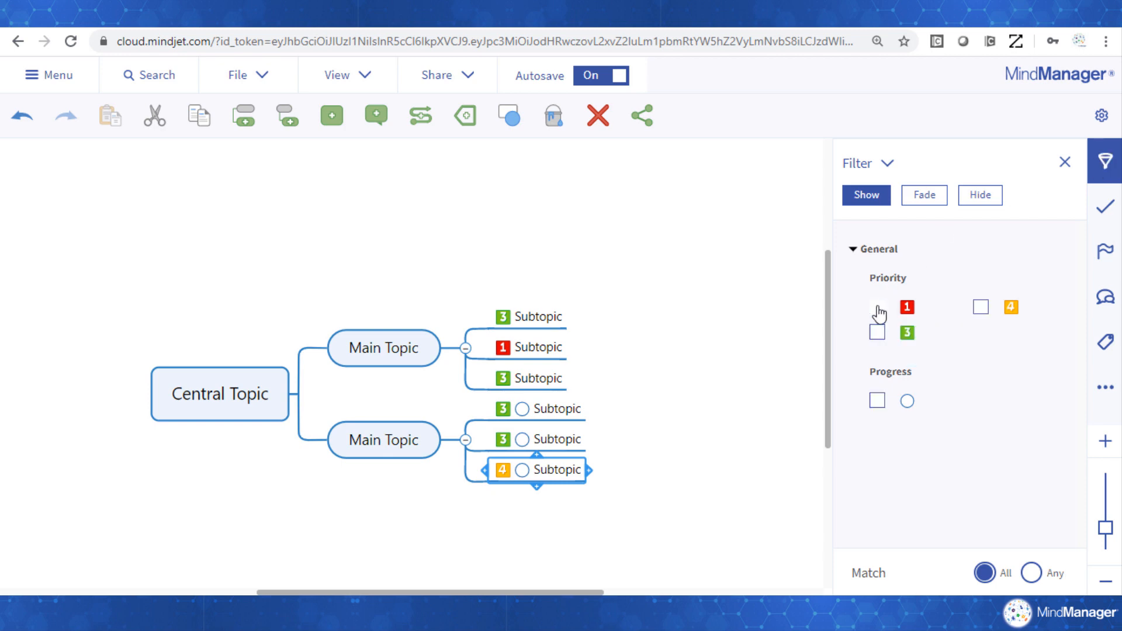
{"action": "left_click", "coordinate": [876, 313]}
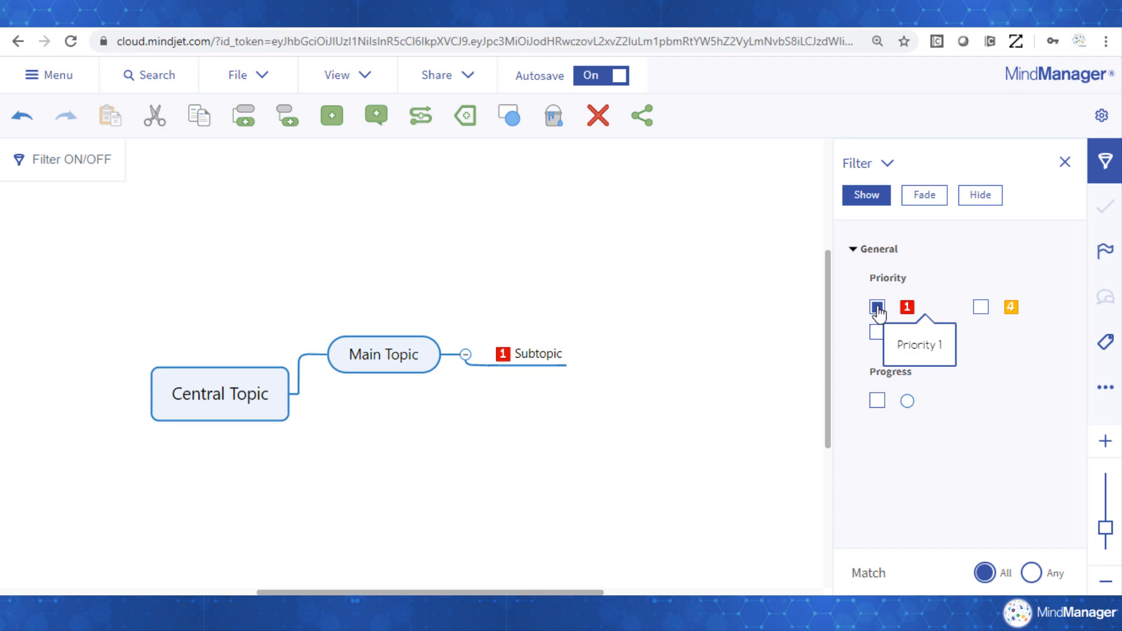
{"action": "left_click", "coordinate": [877, 307]}
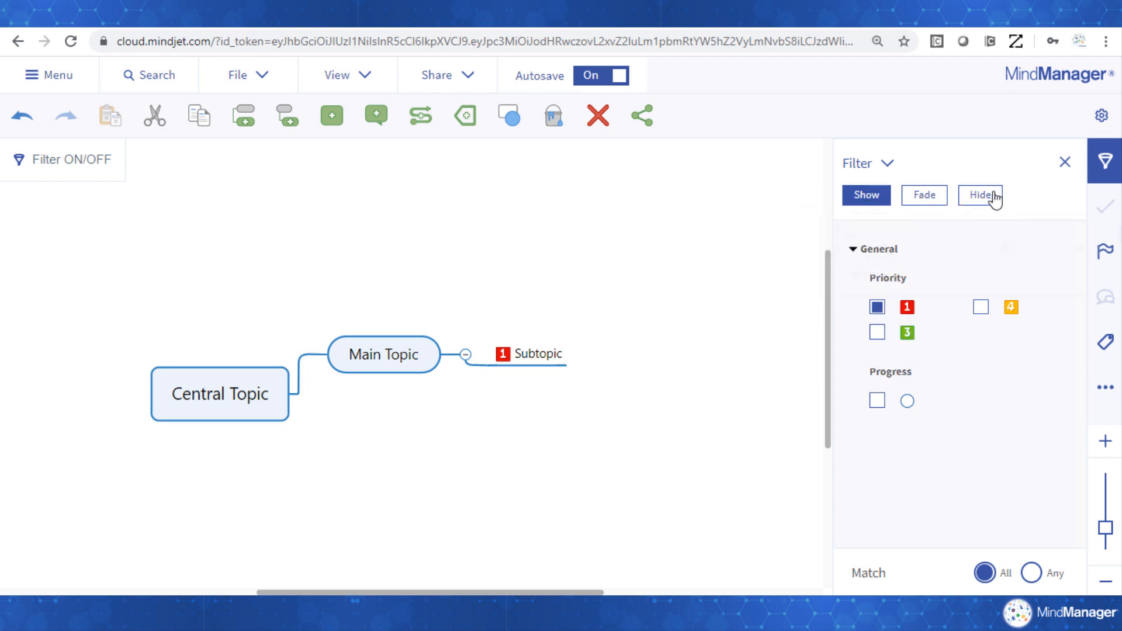
{"action": "mouse_move", "coordinate": [889, 282]}
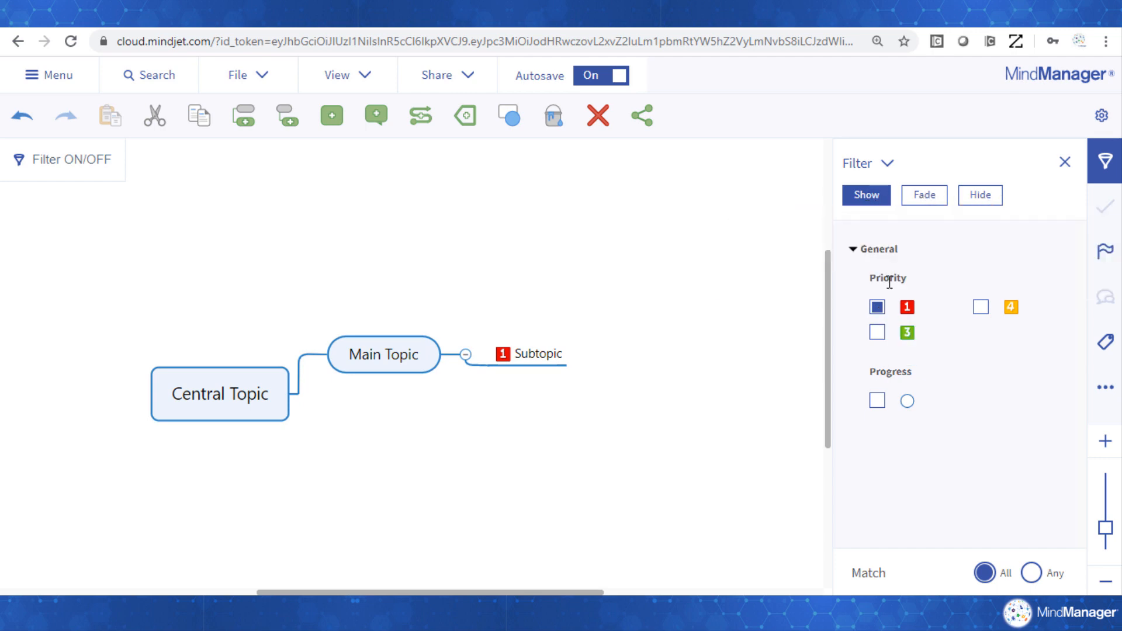
{"action": "mouse_move", "coordinate": [903, 296]}
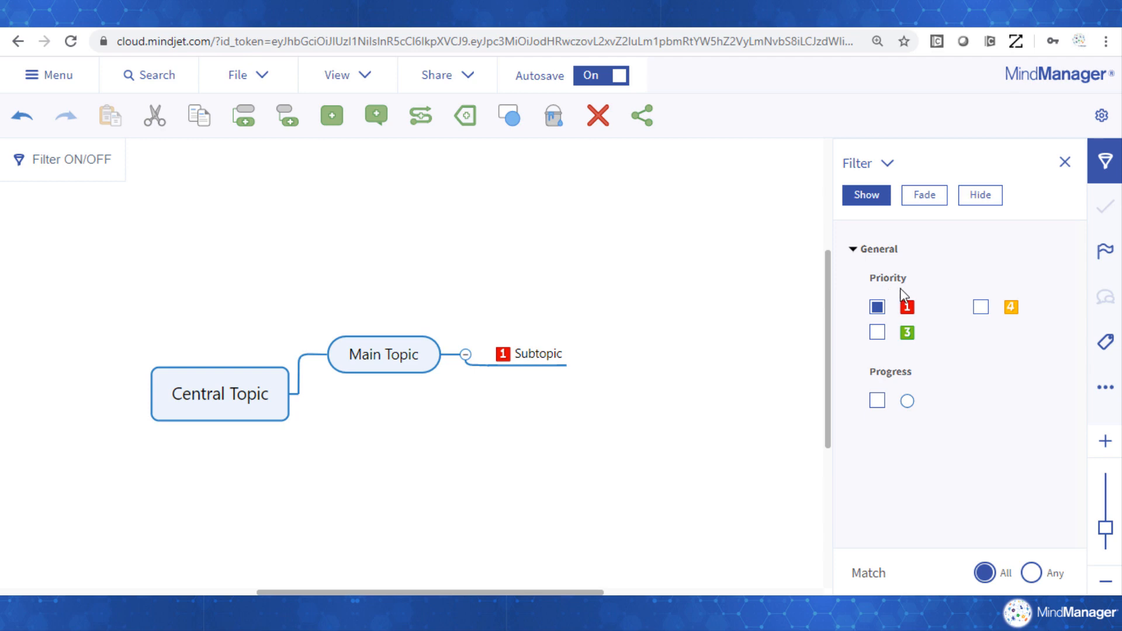
{"action": "mouse_move", "coordinate": [871, 302]}
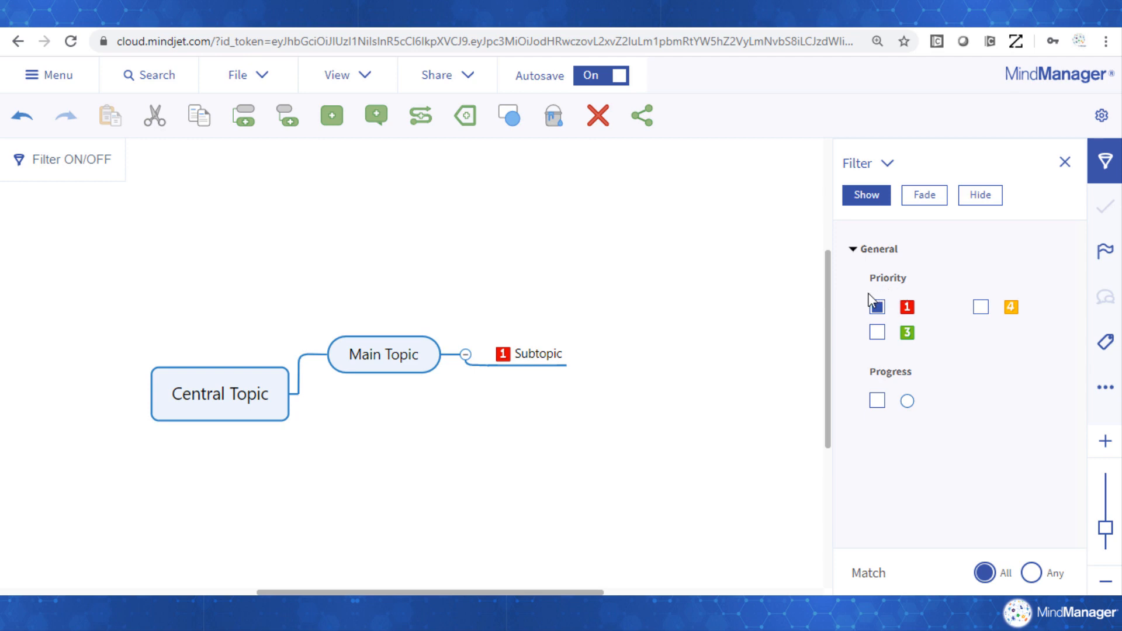
{"action": "left_click", "coordinate": [876, 306]}
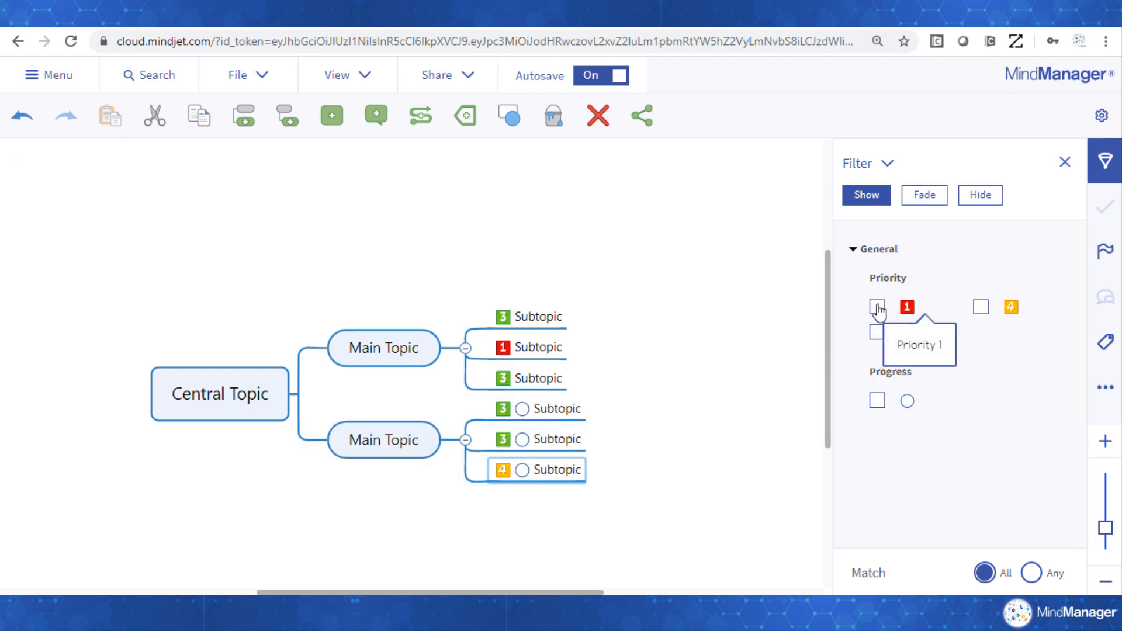
{"action": "left_click", "coordinate": [1064, 162]}
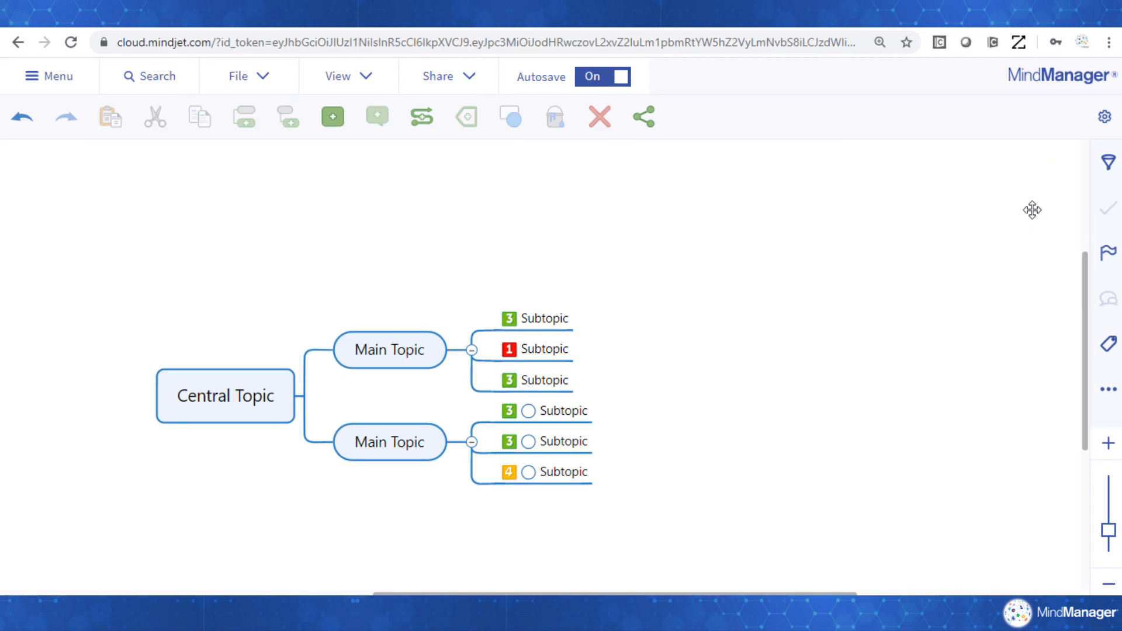
Attach the note 'Add more content' to the upper branch's first subtopic.
{"action": "left_click", "coordinate": [1106, 388]}
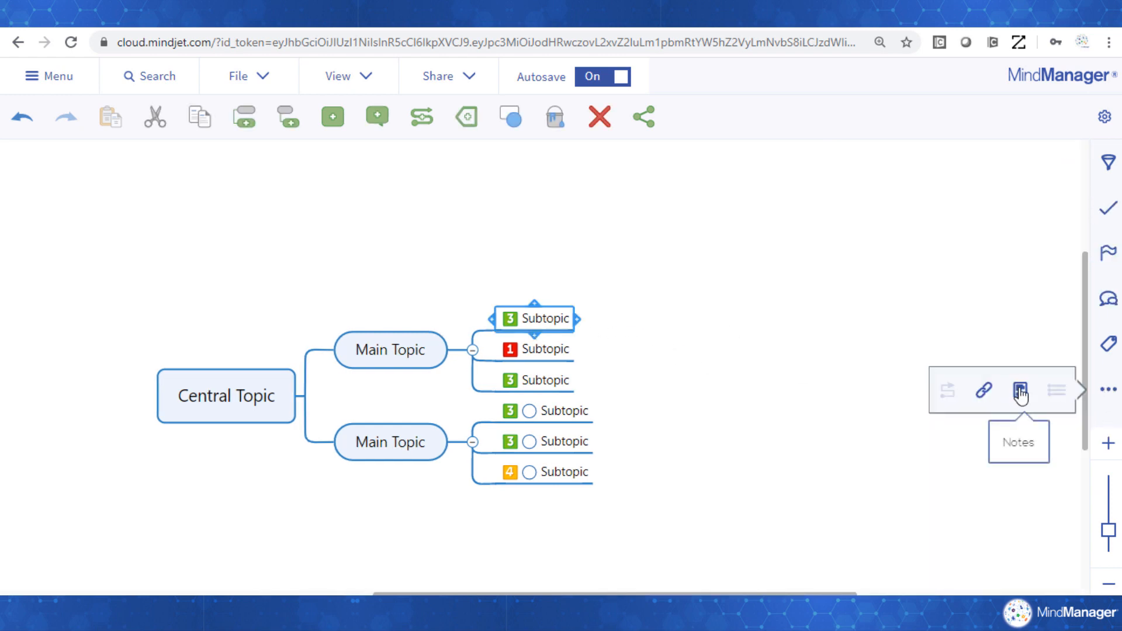
{"action": "mouse_move", "coordinate": [1097, 386]}
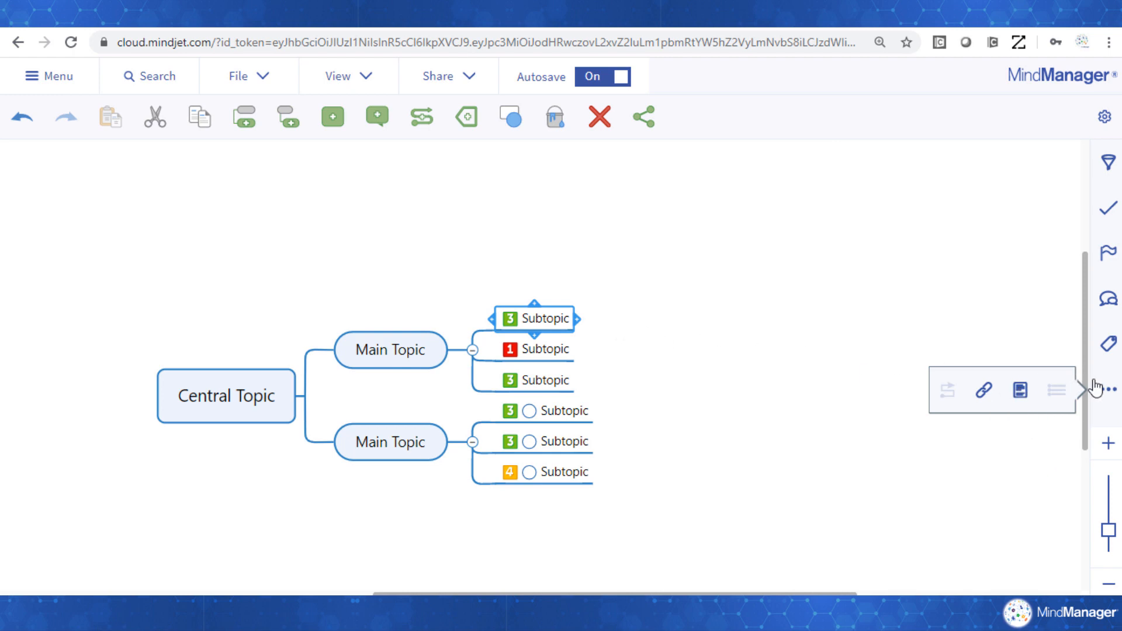
{"action": "mouse_move", "coordinate": [1019, 392]}
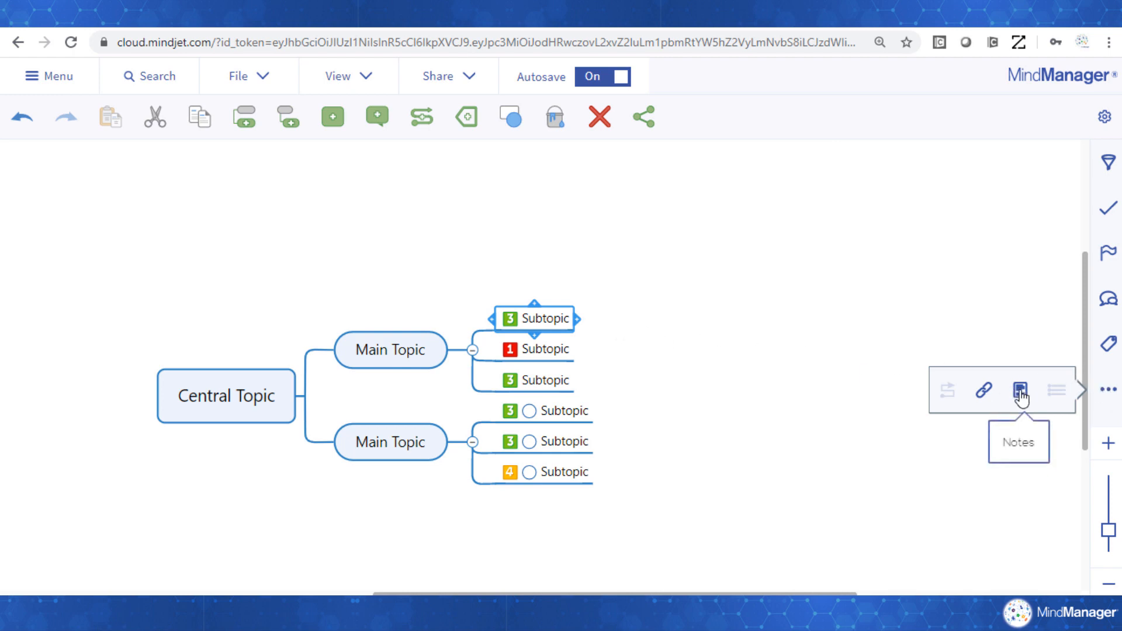
{"action": "left_click", "coordinate": [1018, 391]}
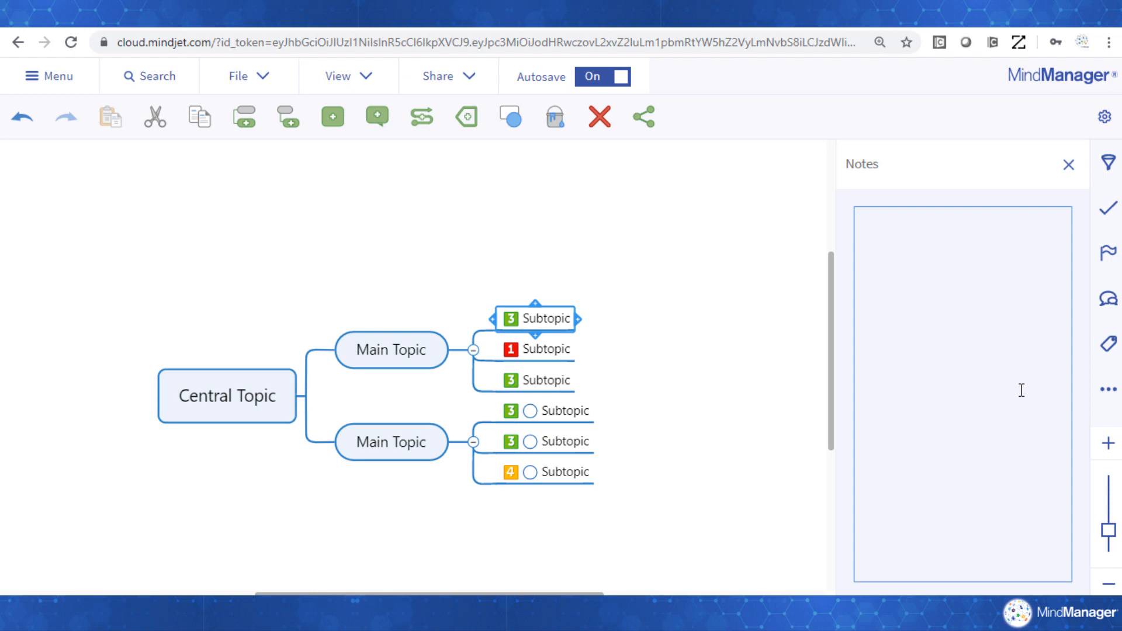
{"action": "type", "text": "Add m"}
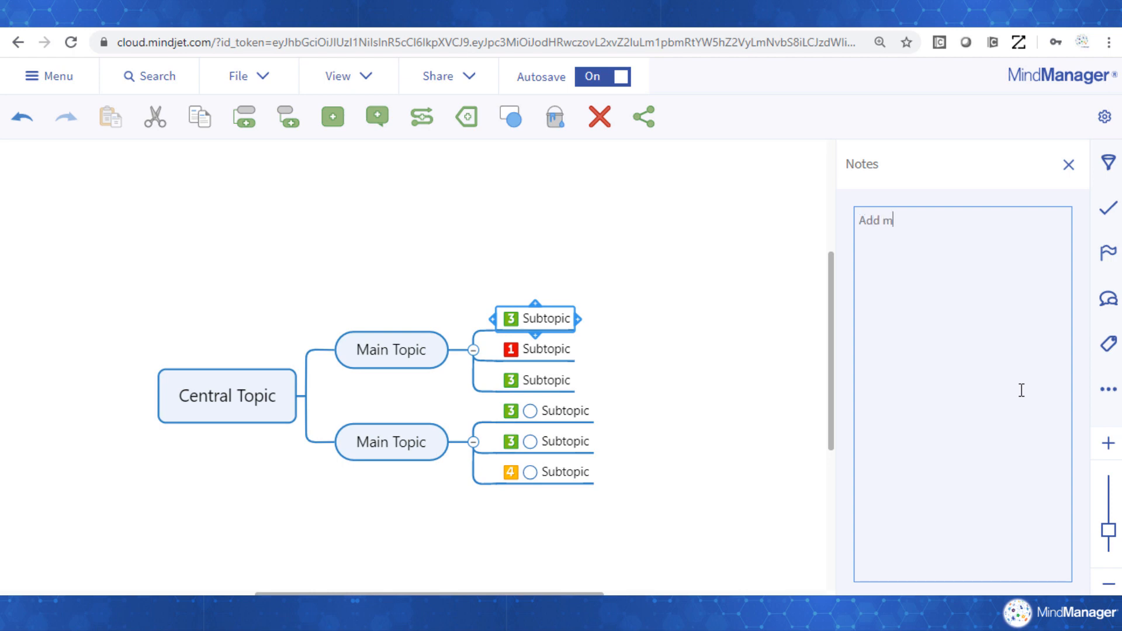
{"action": "type", "text": "ore content"}
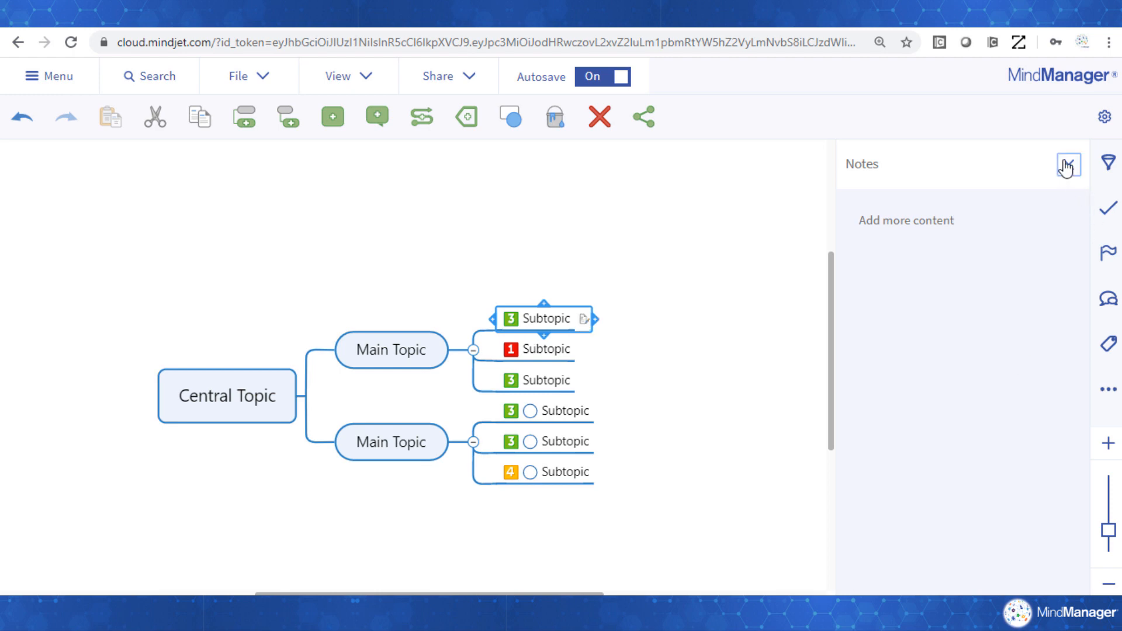
{"action": "left_click", "coordinate": [1067, 165]}
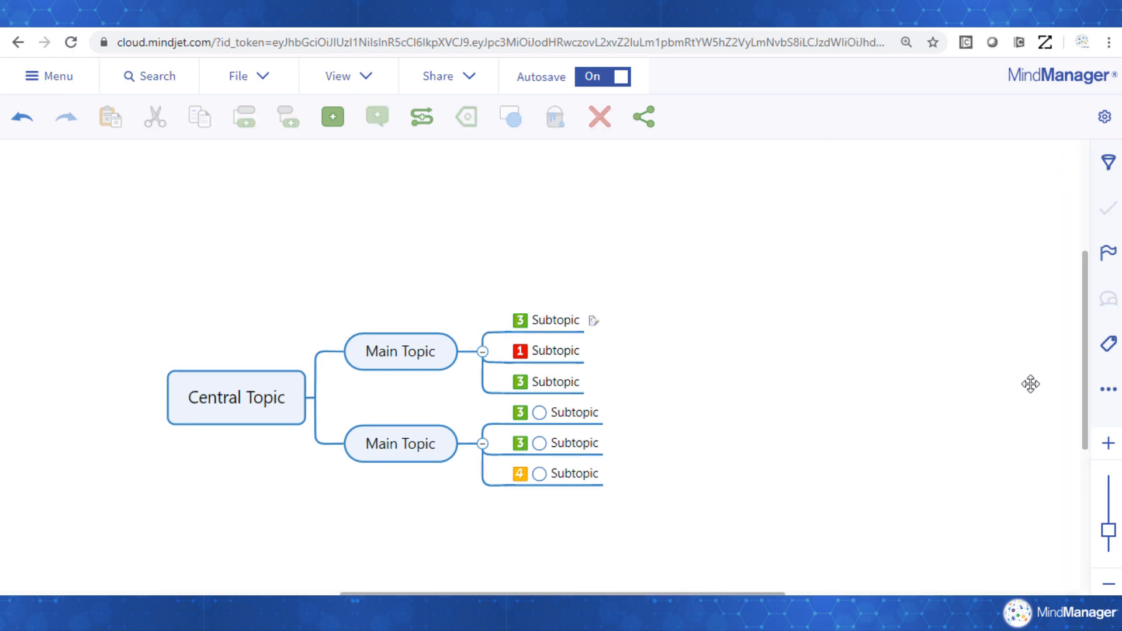
{"action": "left_click", "coordinate": [551, 351]}
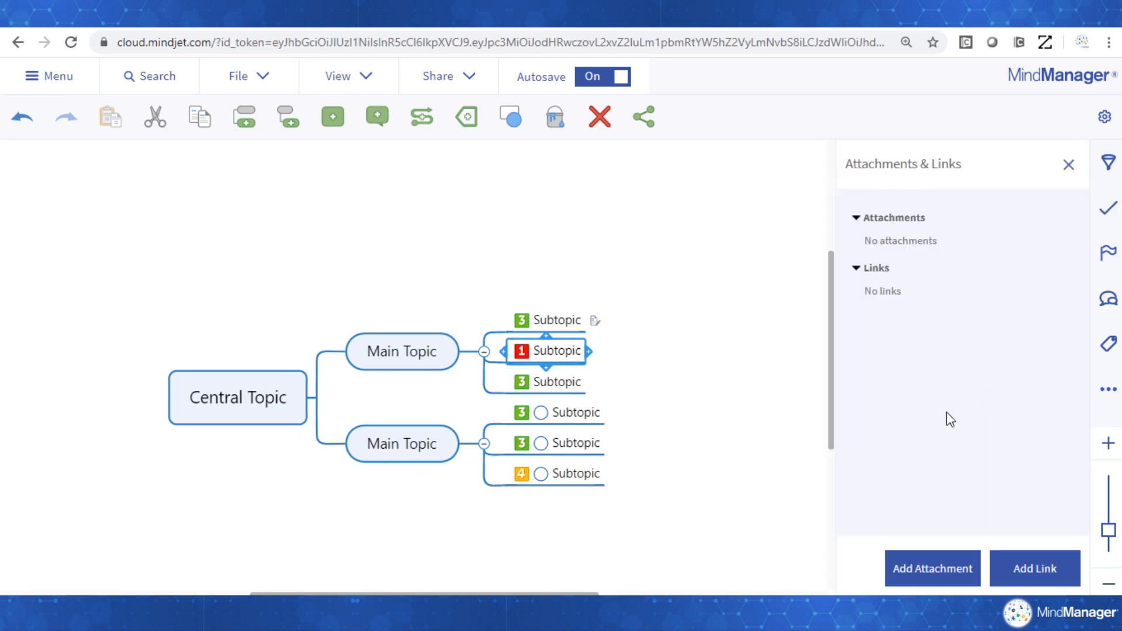
{"action": "mouse_move", "coordinate": [918, 220]}
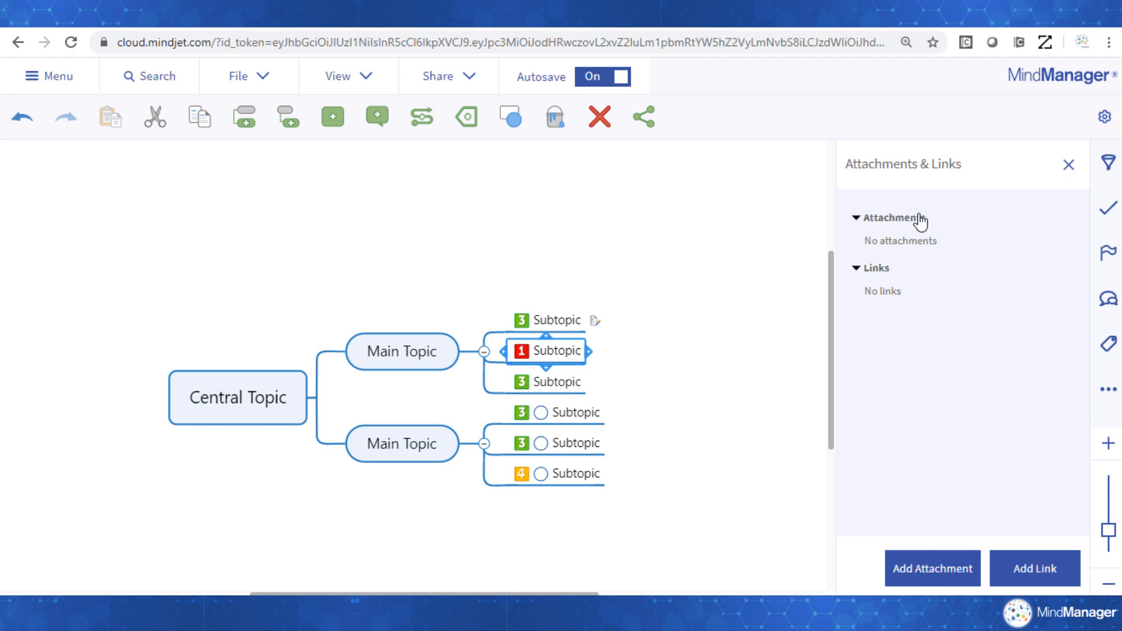
{"action": "mouse_move", "coordinate": [904, 295]}
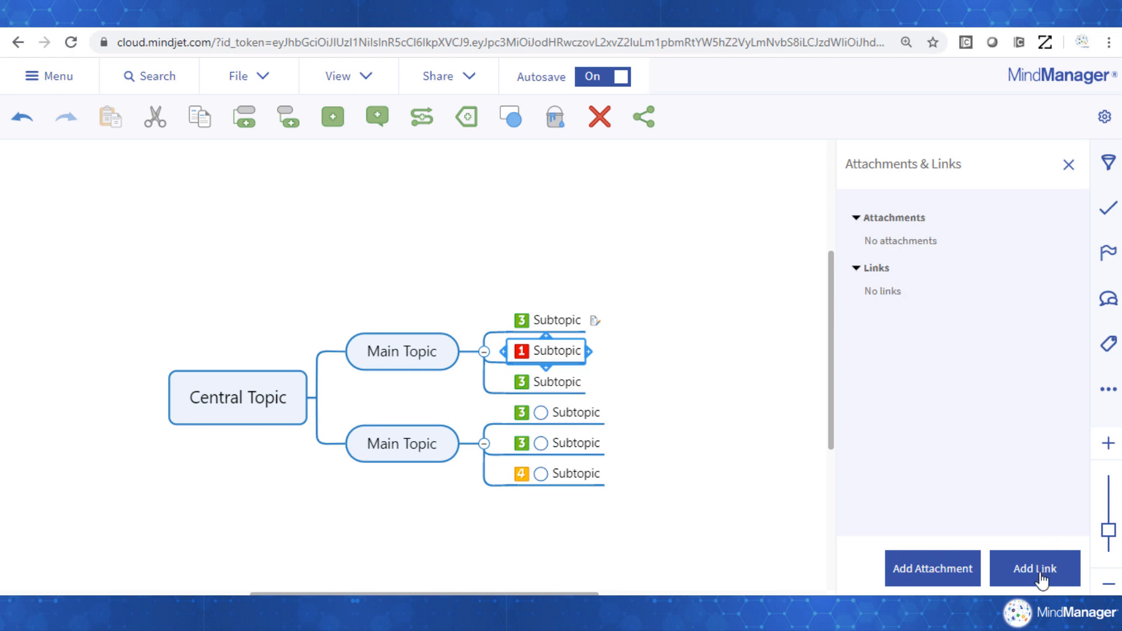
{"action": "left_click", "coordinate": [1033, 568]}
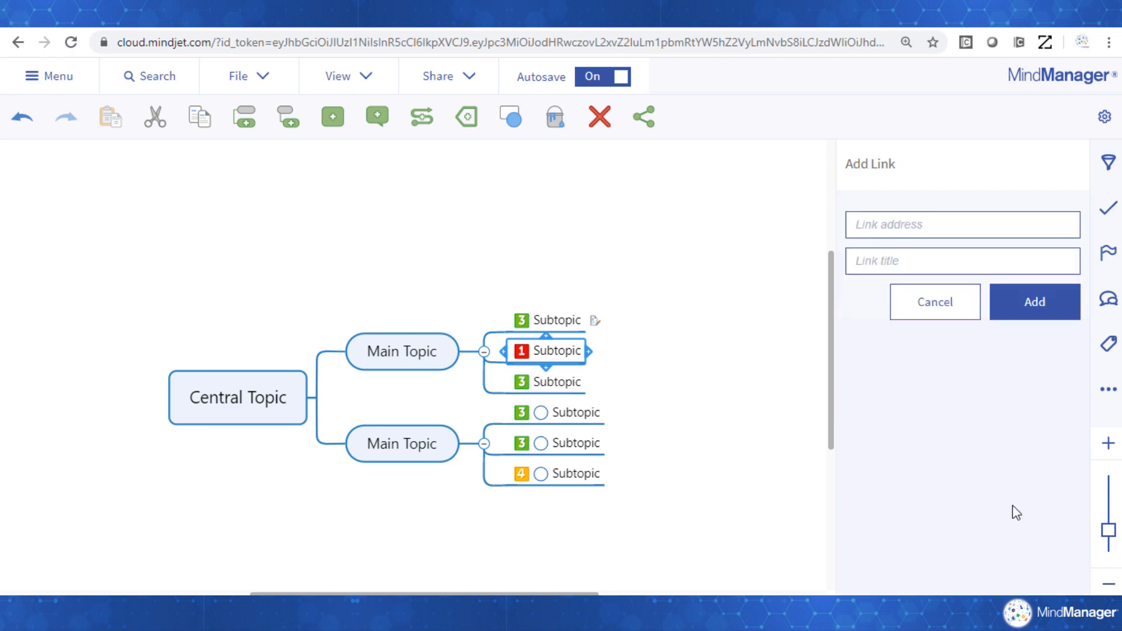
{"action": "type", "text": "www."}
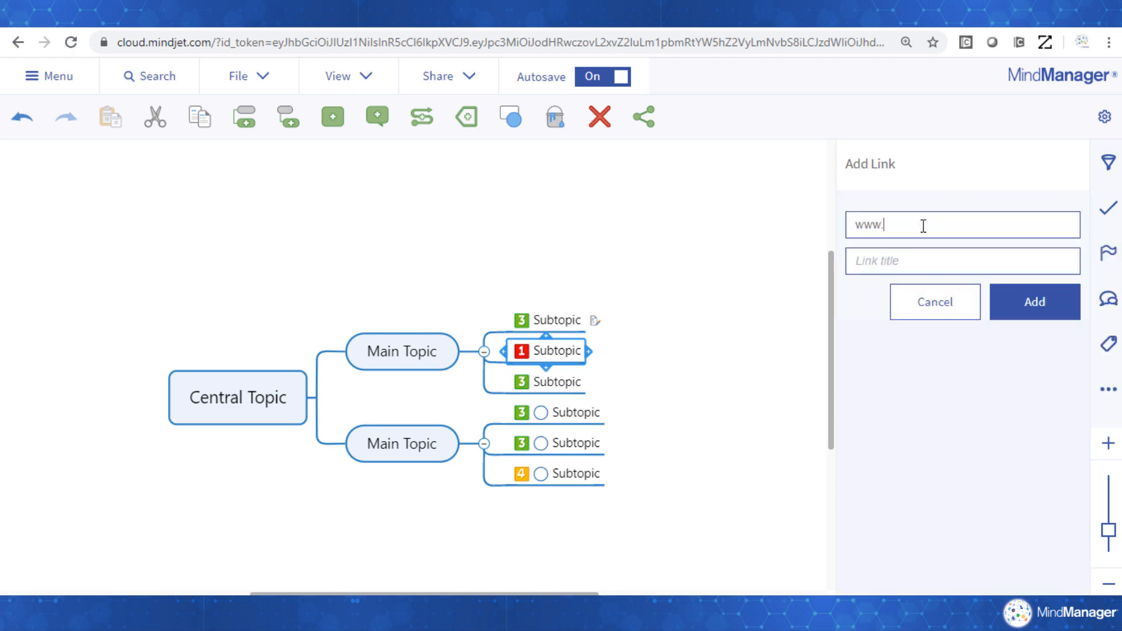
{"action": "type", "text": "mindjet.com"}
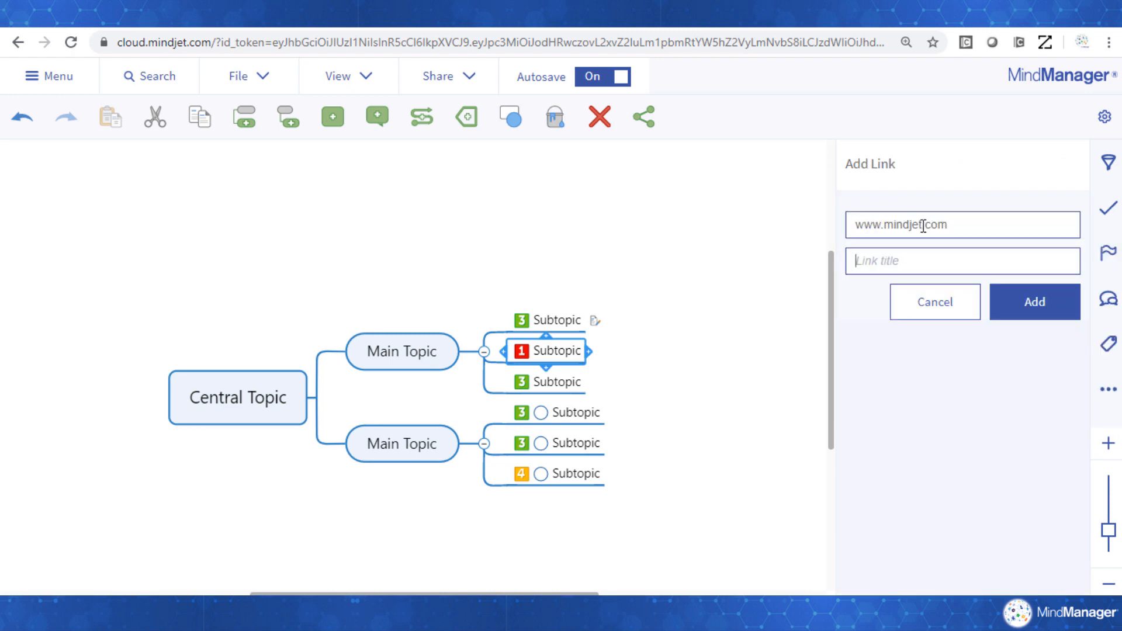
{"action": "type", "text": "Mindjet"}
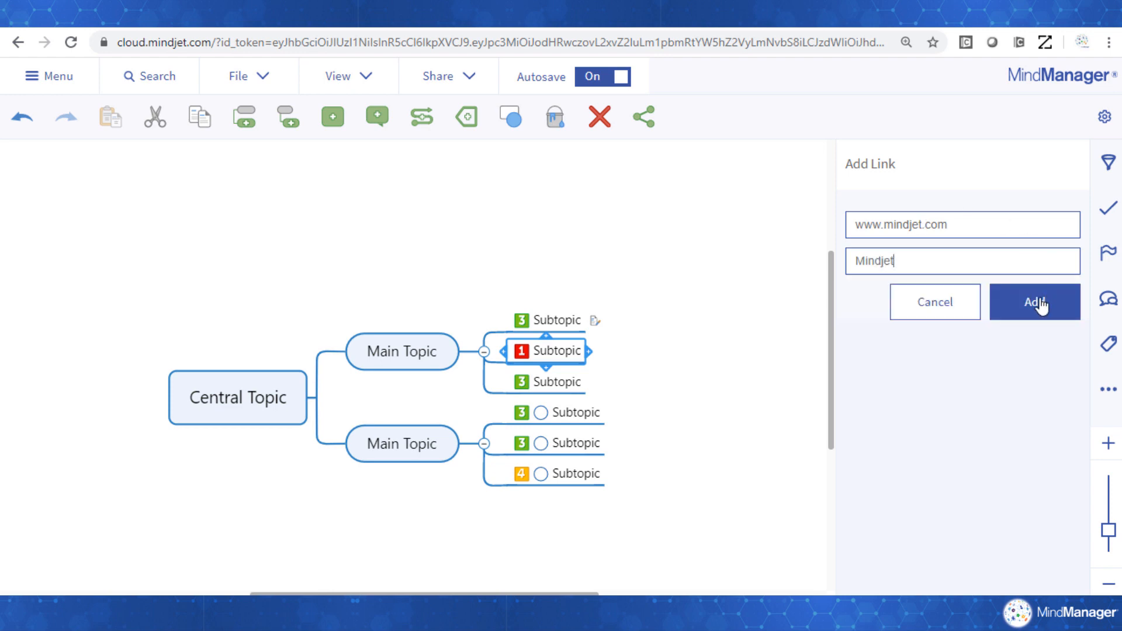
{"action": "left_click", "coordinate": [1033, 302]}
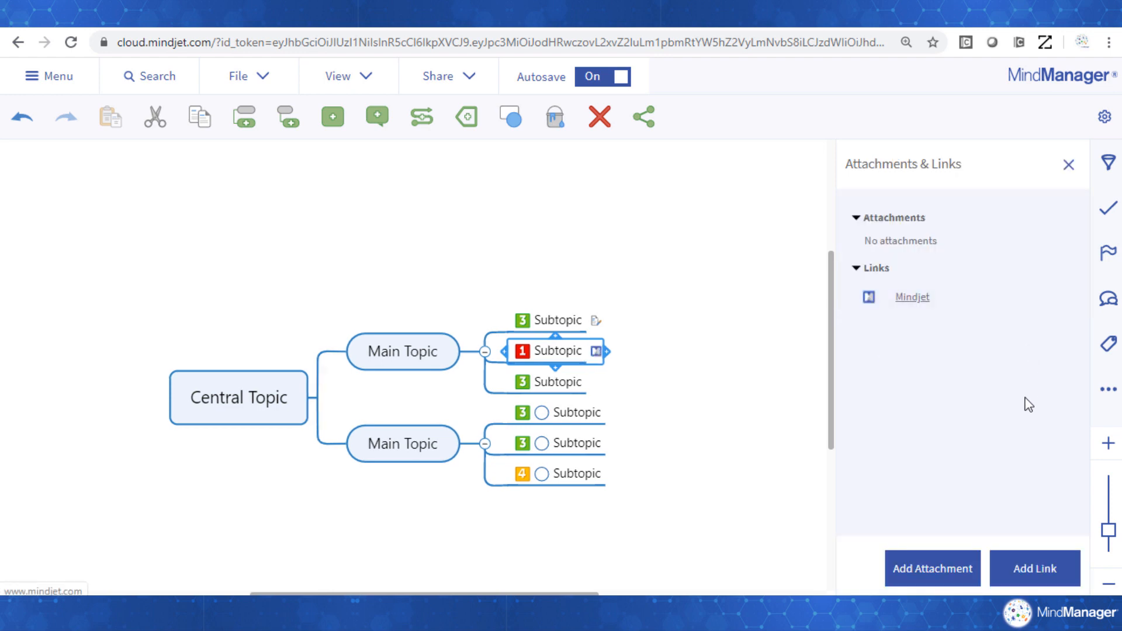
{"action": "left_click", "coordinate": [1068, 164]}
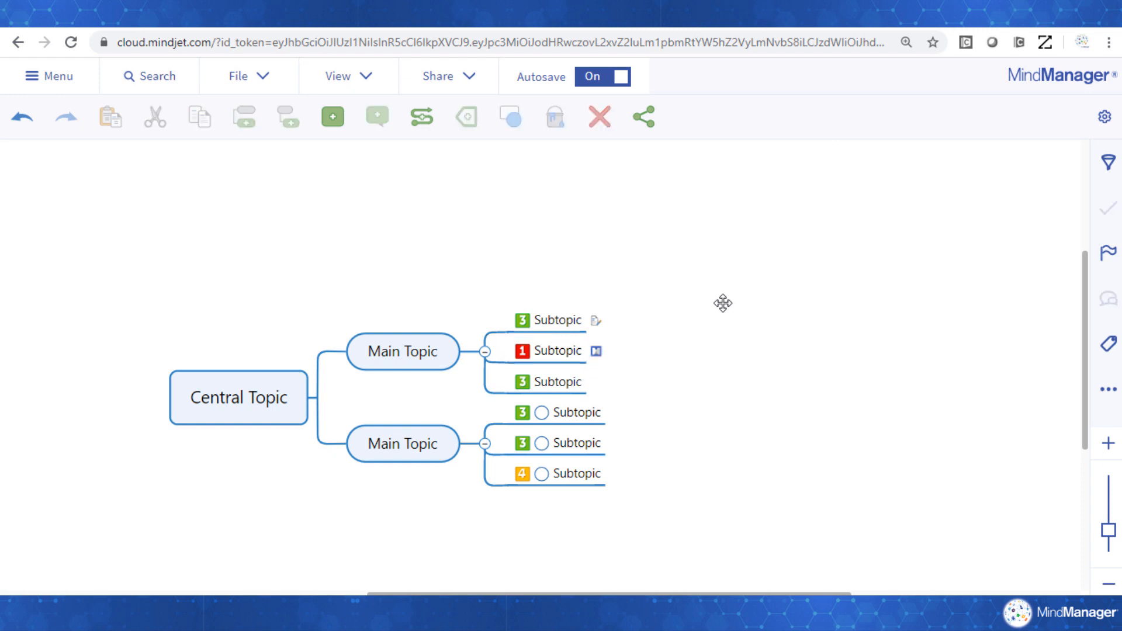
{"action": "mouse_move", "coordinate": [599, 350]}
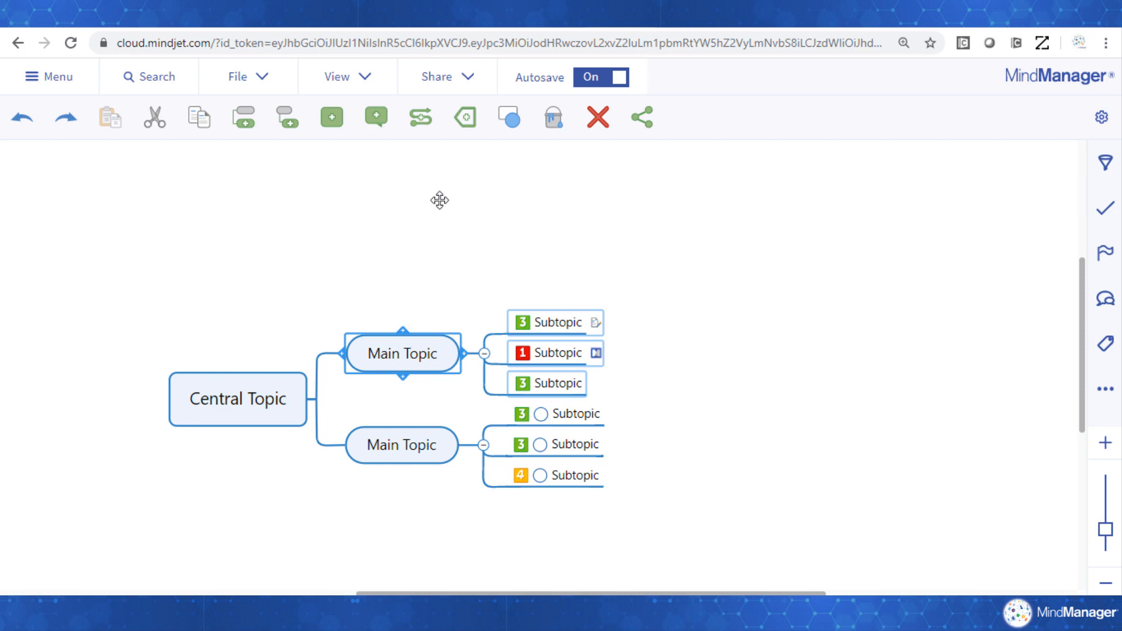
{"action": "mouse_move", "coordinate": [465, 117]}
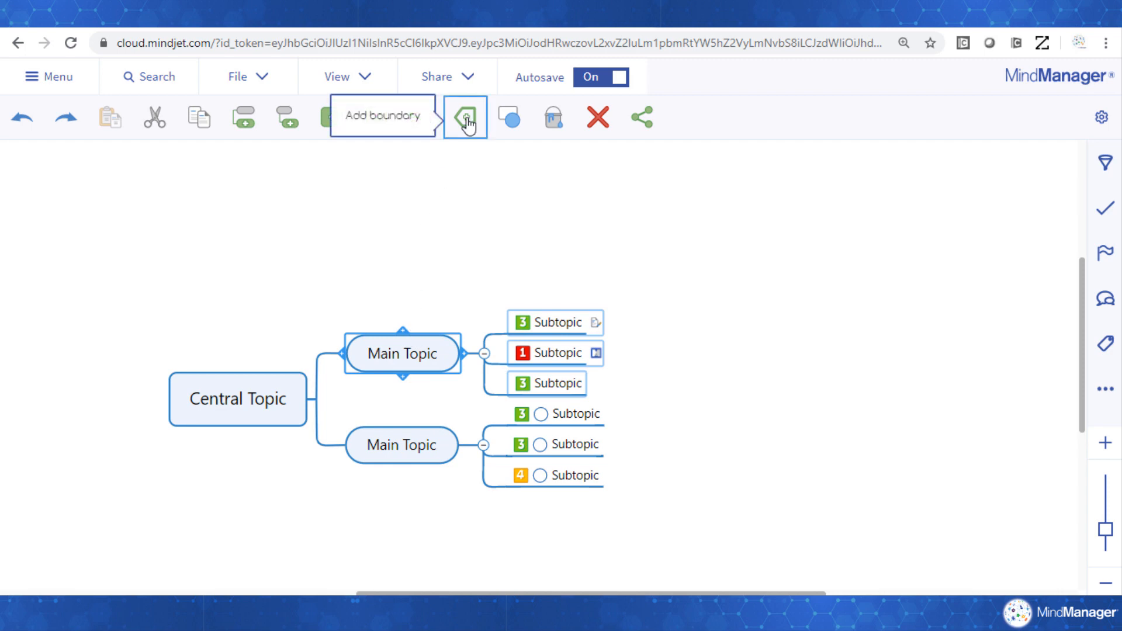
Draw a boundary around the upper Main Topic and its subtopics.
{"action": "left_click", "coordinate": [464, 117]}
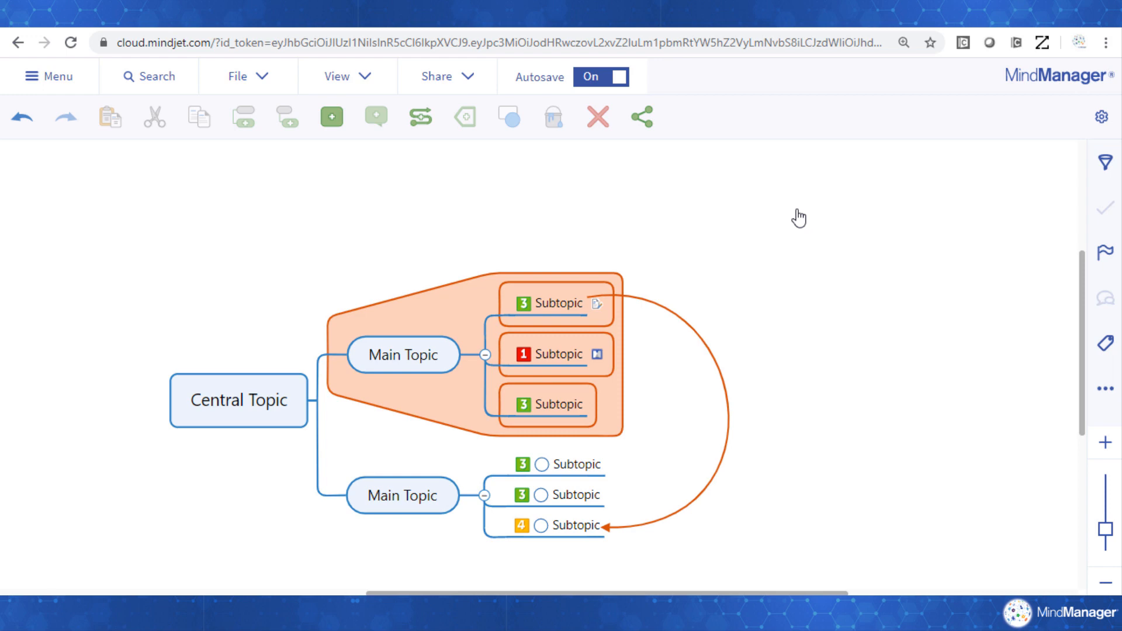
{"action": "mouse_move", "coordinate": [43, 92]}
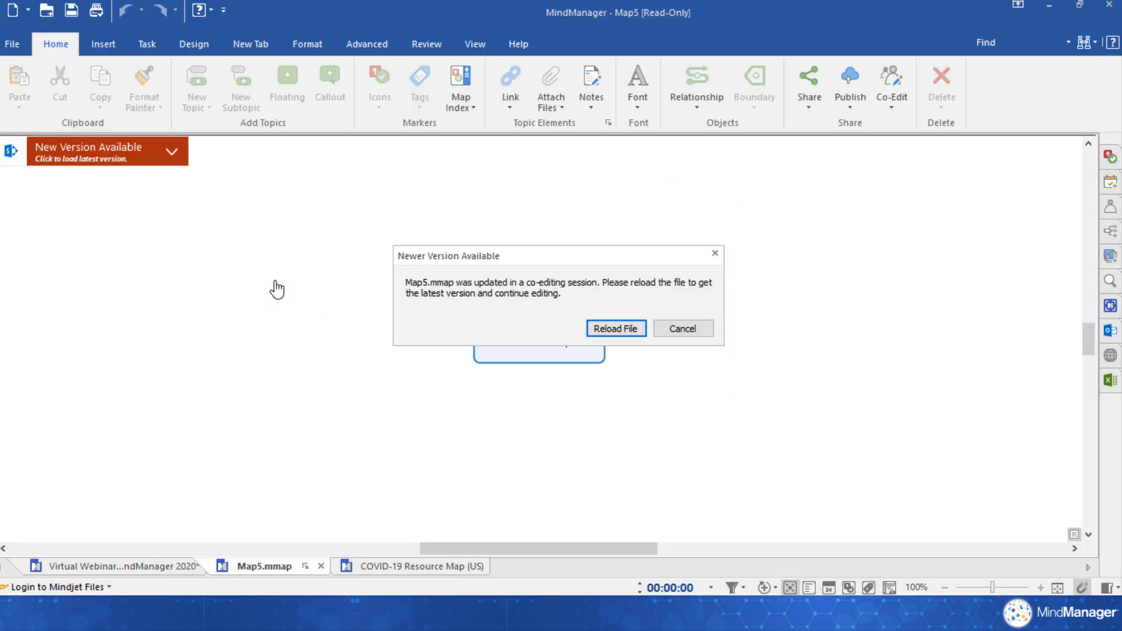
{"action": "mouse_move", "coordinate": [565, 322]}
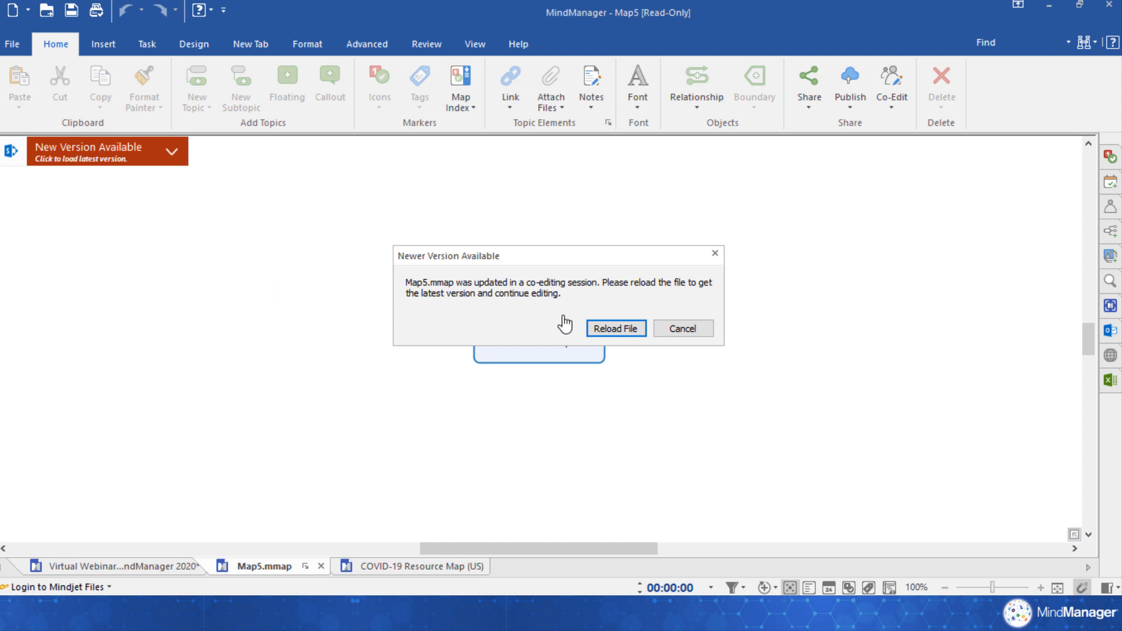
Reload the newer co-edited version of Map5 in the desktop app.
{"action": "left_click", "coordinate": [614, 328]}
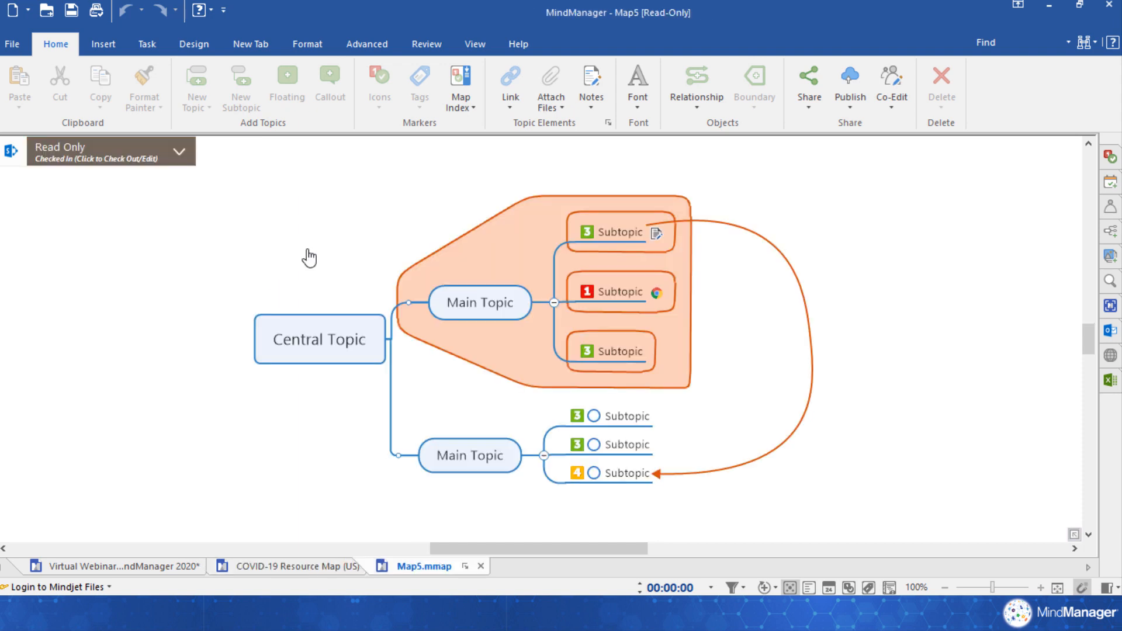